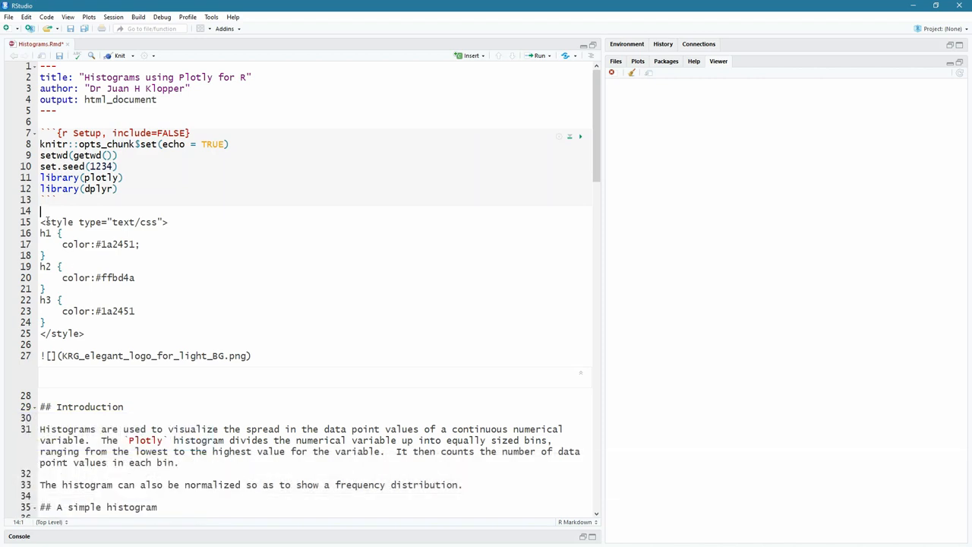
{"action": "mouse_move", "coordinate": [37, 55]}
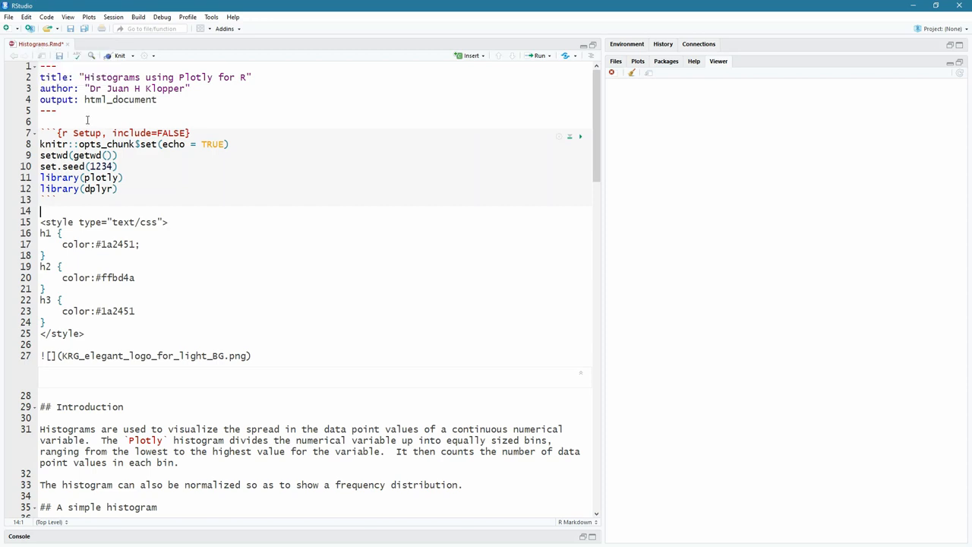
{"action": "mouse_move", "coordinate": [56, 143]}
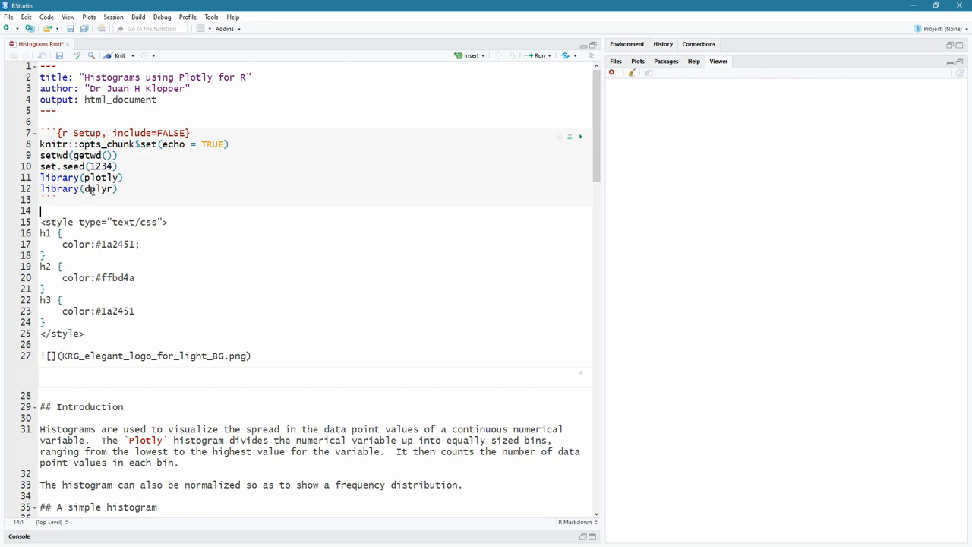
Terminate the h2 and h3 colour rules (#ffbd4a, #1a2451) with semicolons in the CSS style block.
{"action": "scroll", "scroll_direction": "down", "scroll_amount": 3}
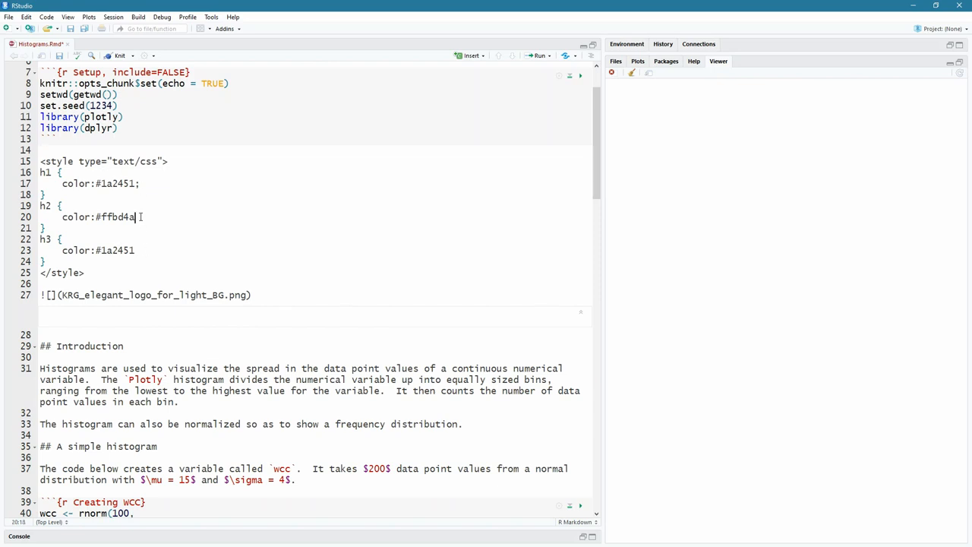
{"action": "type", "text": ";"}
{"action": "left_click", "coordinate": [316, 250]}
{"action": "type", "text": ";"}
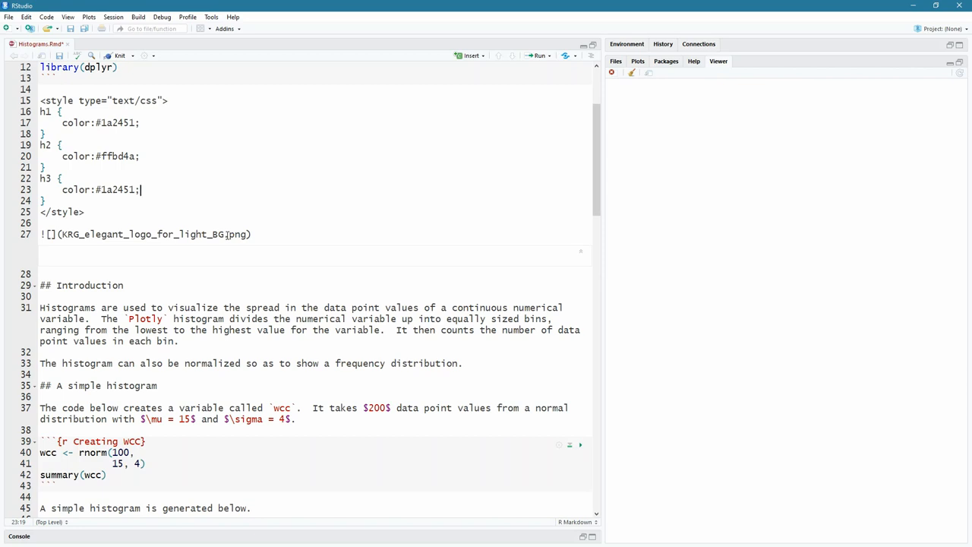
{"action": "scroll", "scroll_direction": "down", "scroll_amount": 3}
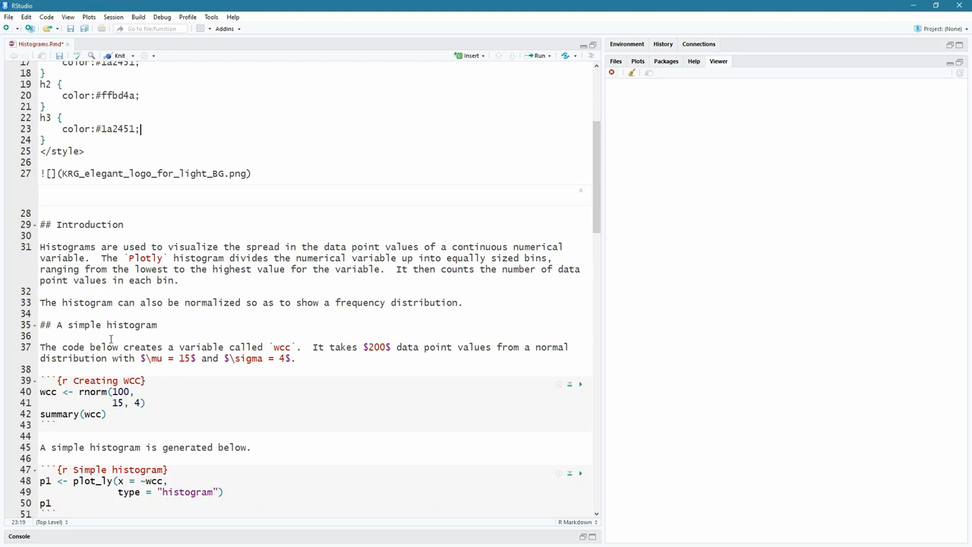
{"action": "scroll", "scroll_direction": "down", "scroll_amount": 3}
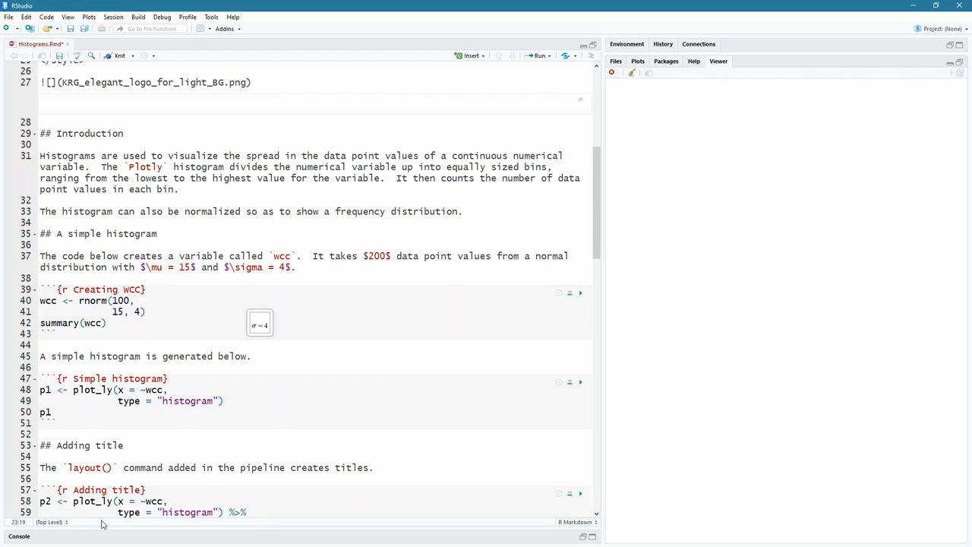
Browse the document outline of sections and chunks and jump back to the YAML header and setup chunk.
{"action": "left_click", "coordinate": [576, 522]}
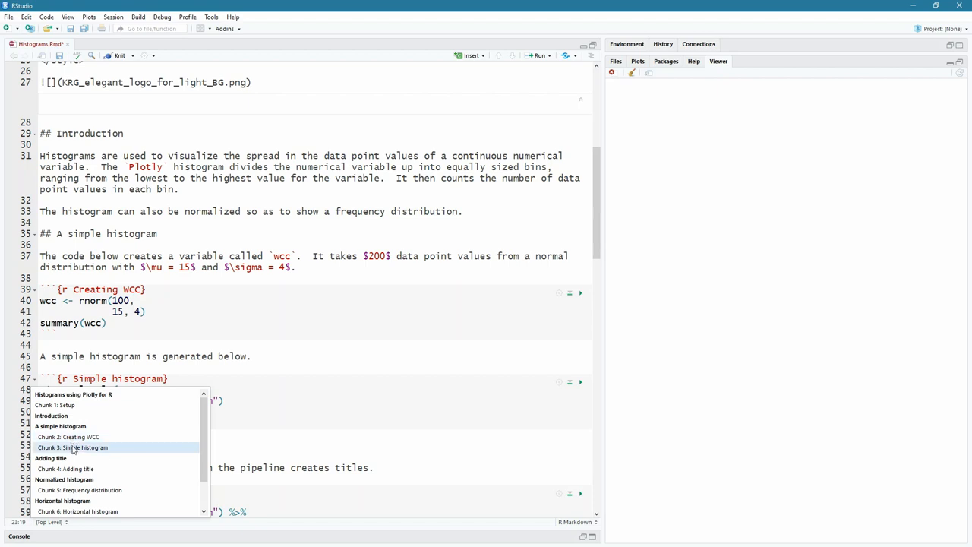
{"action": "mouse_move", "coordinate": [64, 458]}
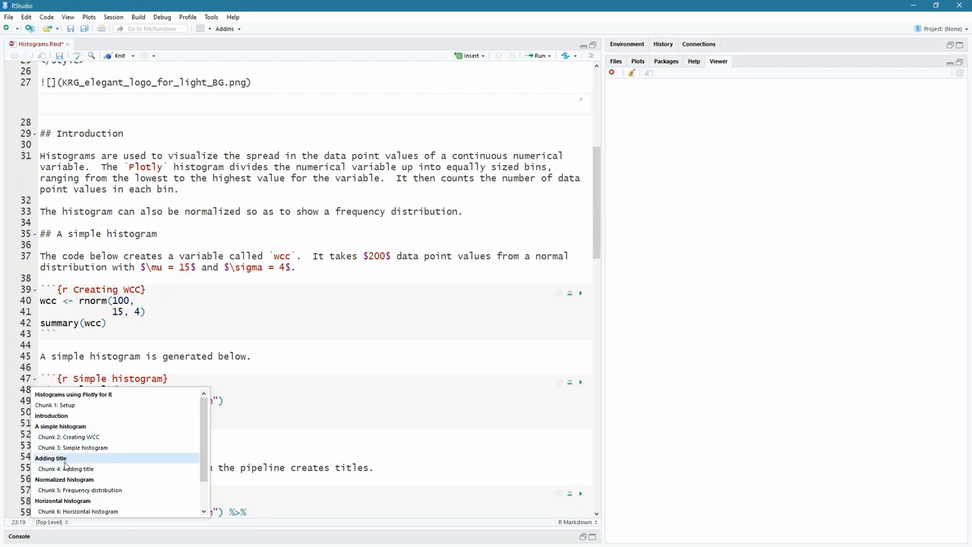
{"action": "mouse_move", "coordinate": [66, 469]}
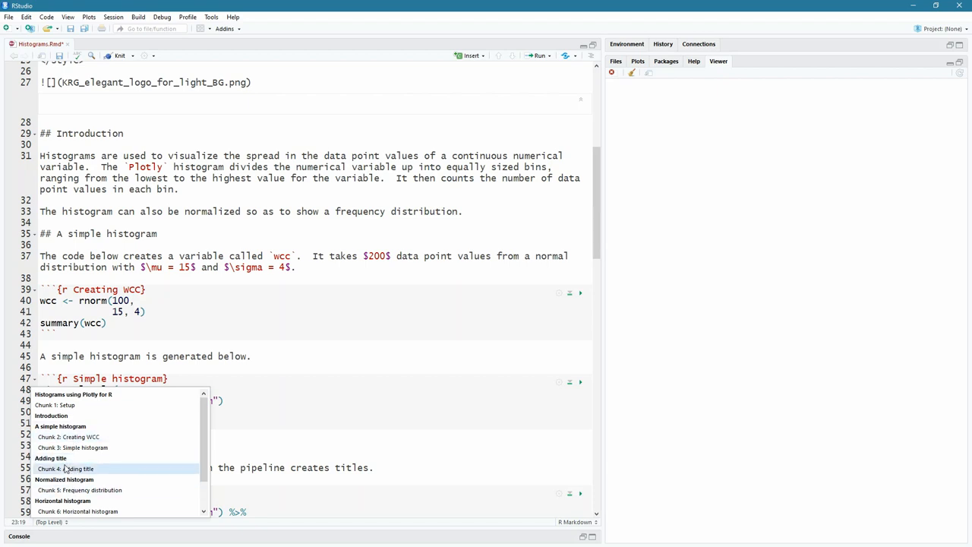
{"action": "mouse_move", "coordinate": [61, 415]}
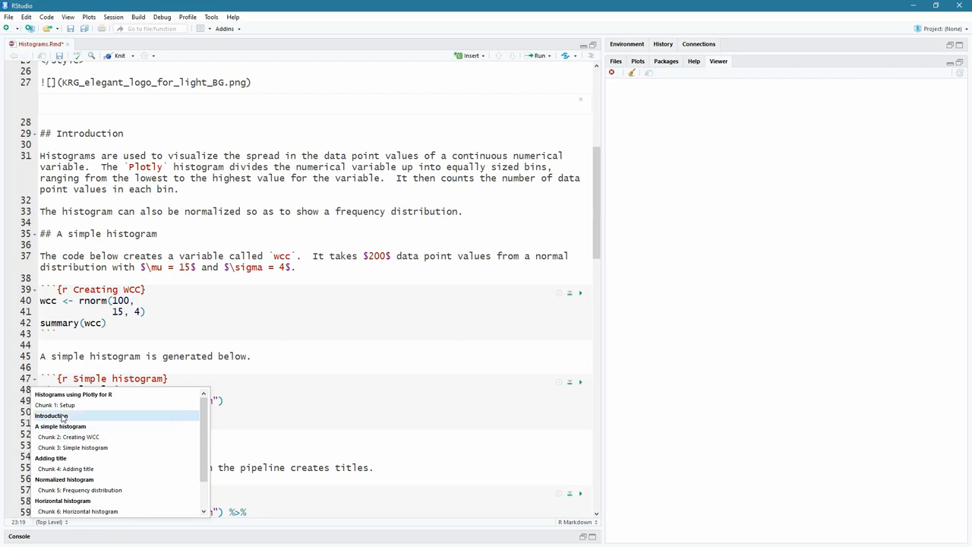
{"action": "mouse_move", "coordinate": [55, 405]}
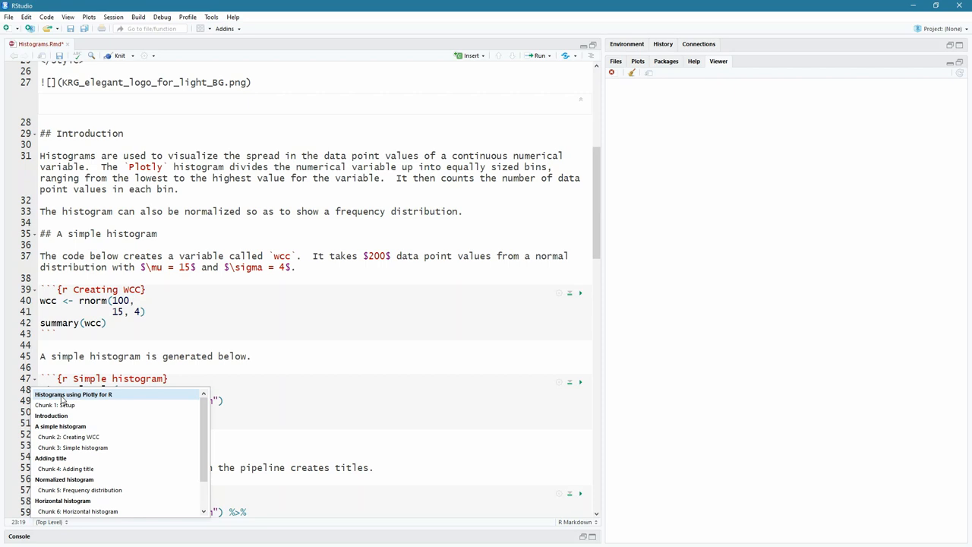
{"action": "mouse_move", "coordinate": [60, 458]}
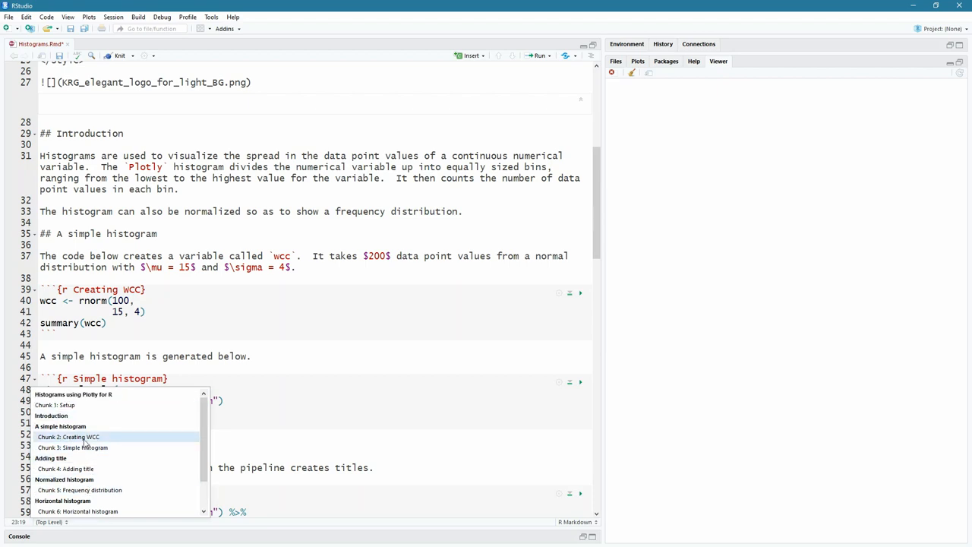
{"action": "left_click", "coordinate": [133, 324]}
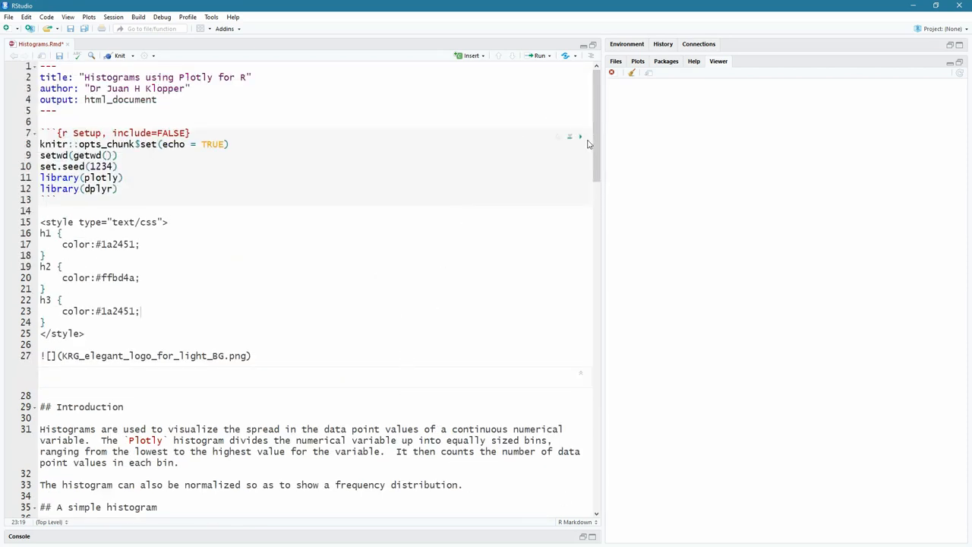
Run the Creating WCC chunk to show the wcc summary inline (min 6.183, median 15.584, max 27.084).
{"action": "scroll", "scroll_direction": "down", "scroll_amount": 3}
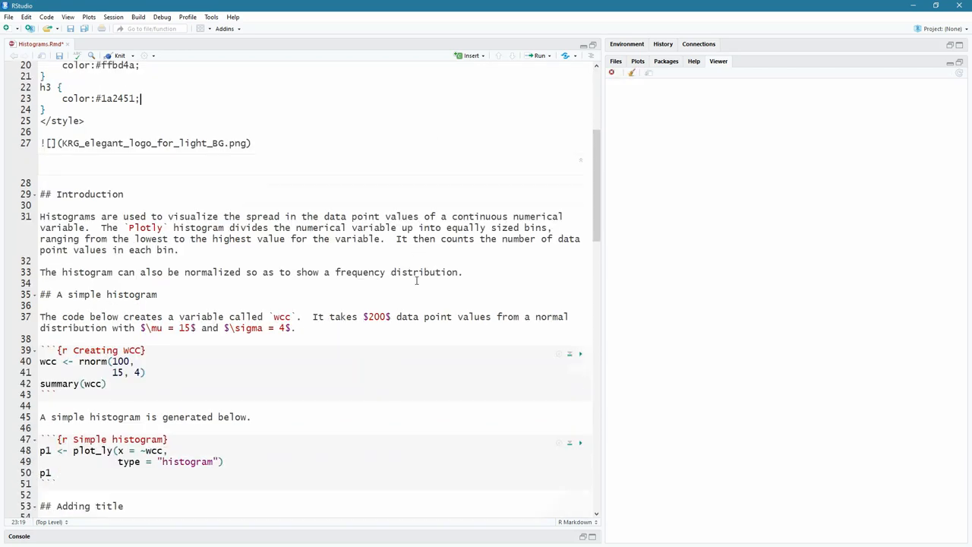
{"action": "mouse_move", "coordinate": [582, 355]}
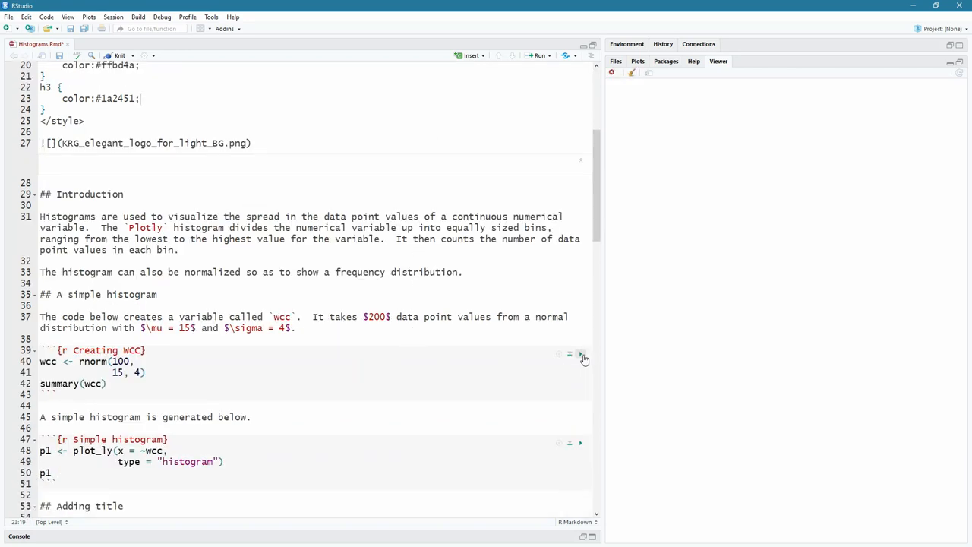
{"action": "left_click", "coordinate": [579, 354]}
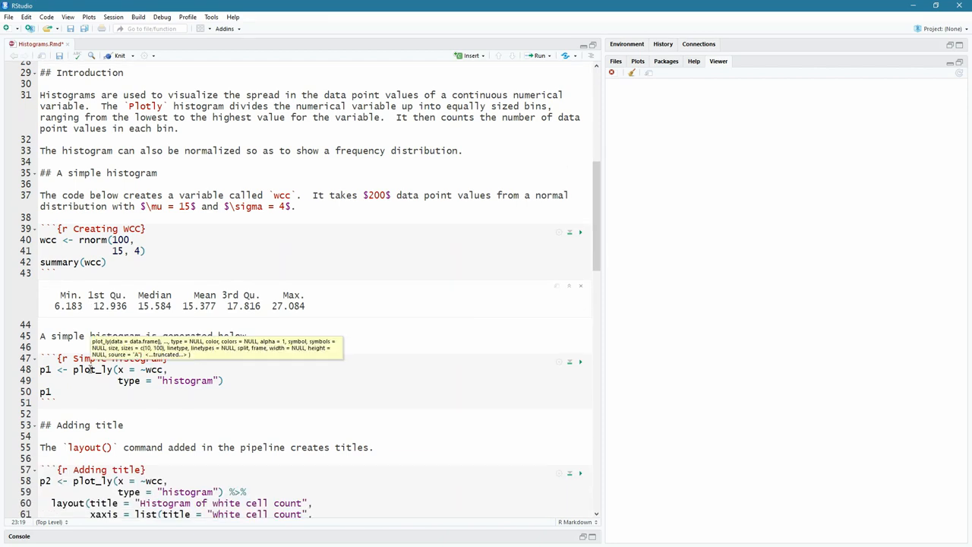
{"action": "scroll", "scroll_direction": "down", "scroll_amount": 3}
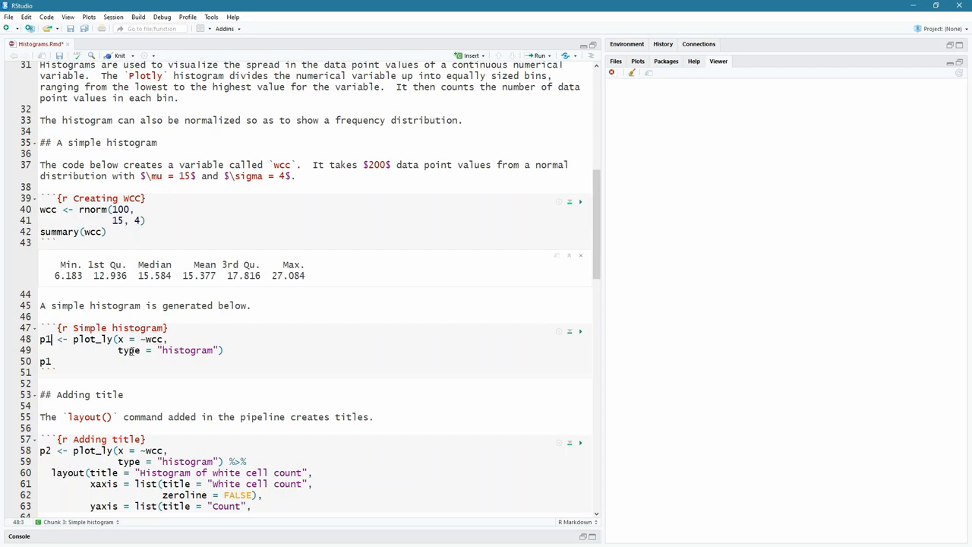
Run the Simple histogram chunk so the interactive wcc count histogram appears inline beneath it.
{"action": "left_click", "coordinate": [54, 361]}
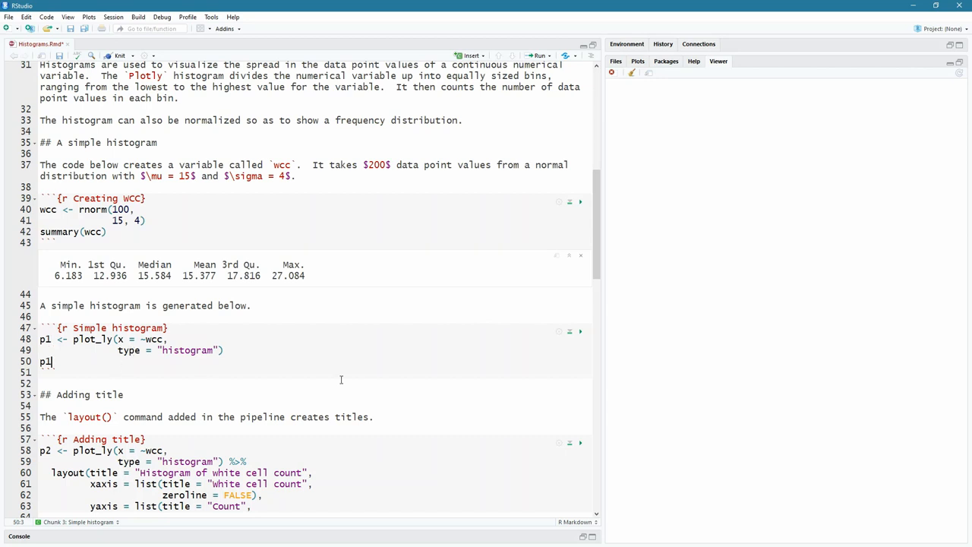
{"action": "left_click", "coordinate": [580, 332]}
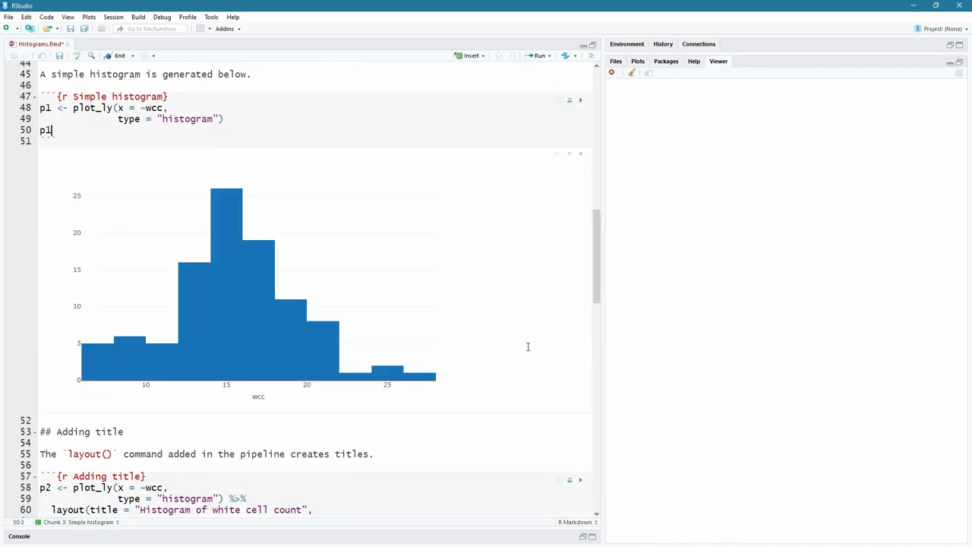
{"action": "mouse_move", "coordinate": [237, 266]}
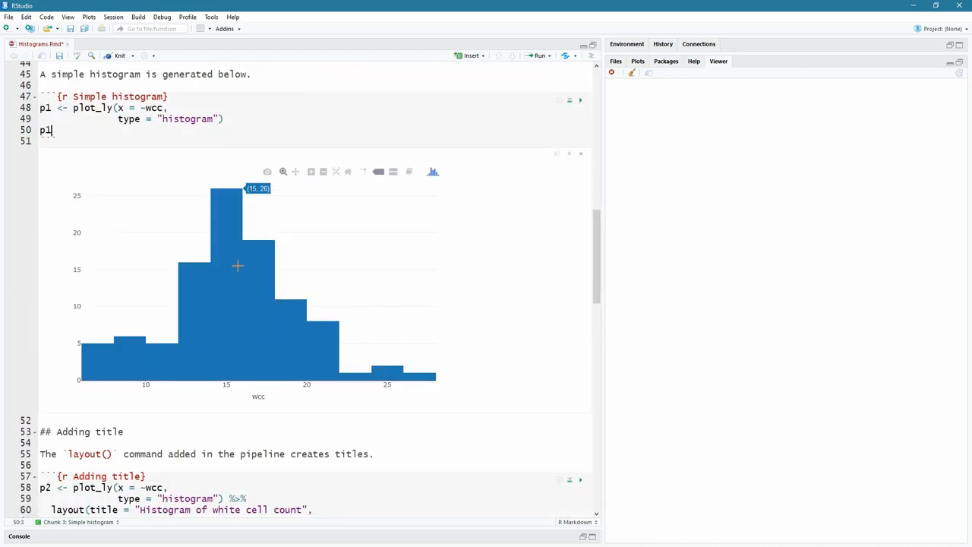
{"action": "mouse_move", "coordinate": [284, 319]}
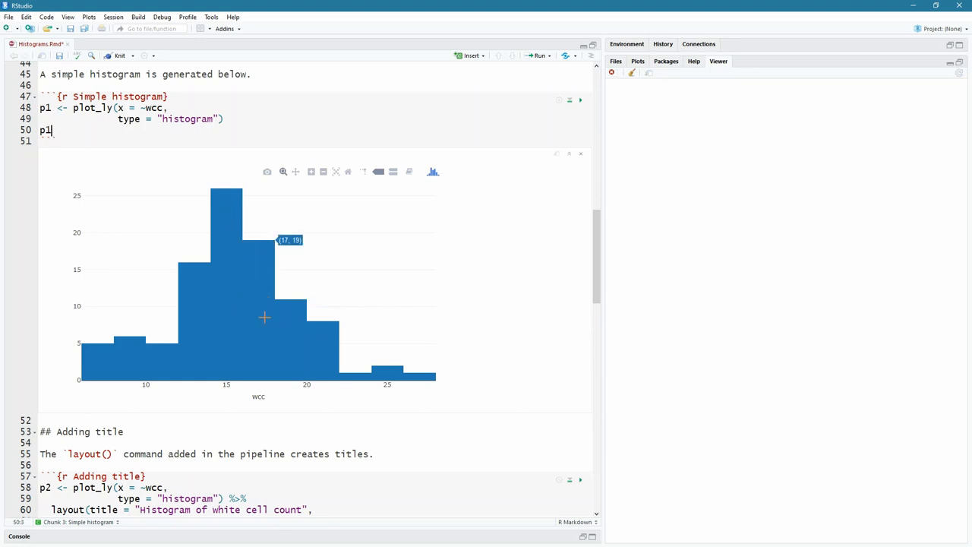
{"action": "mouse_move", "coordinate": [256, 338]}
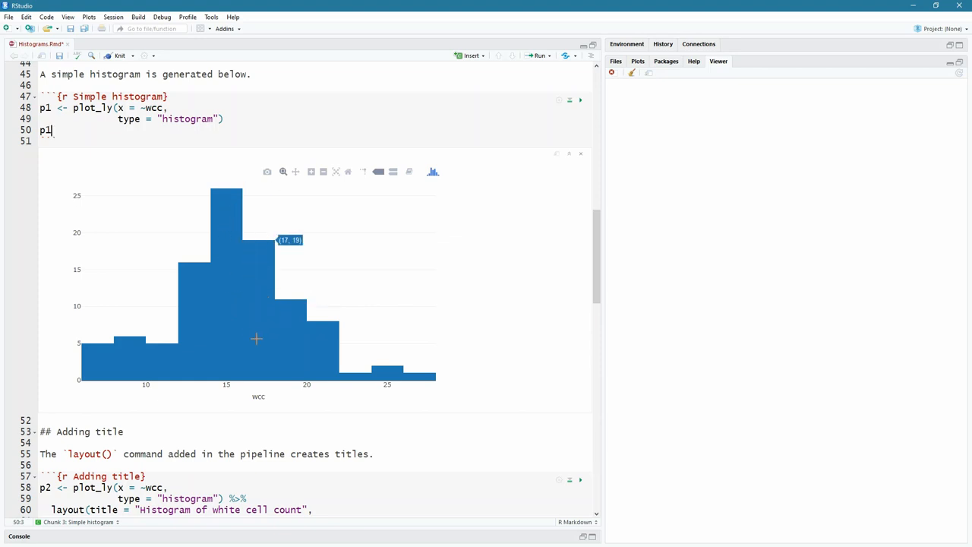
{"action": "mouse_move", "coordinate": [322, 360]}
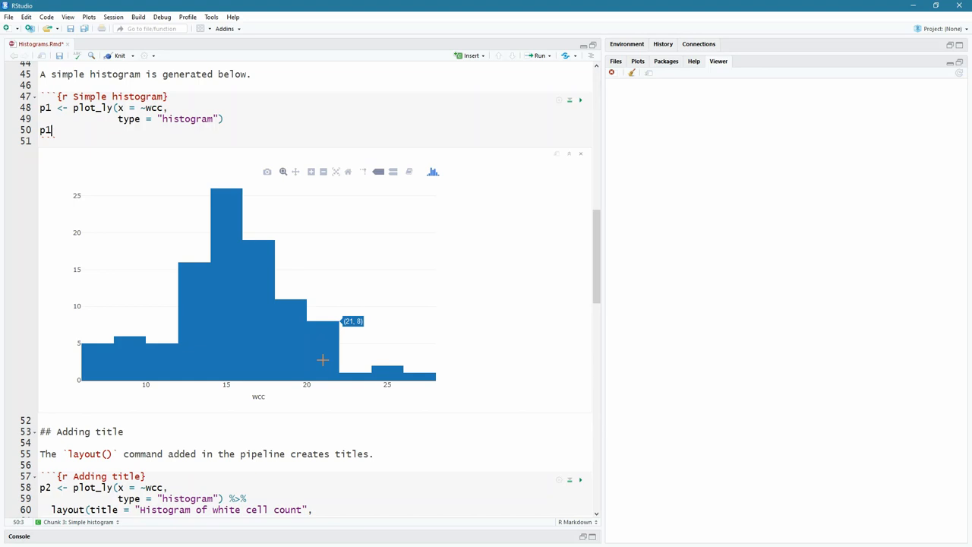
{"action": "scroll", "scroll_direction": "down", "scroll_amount": 3}
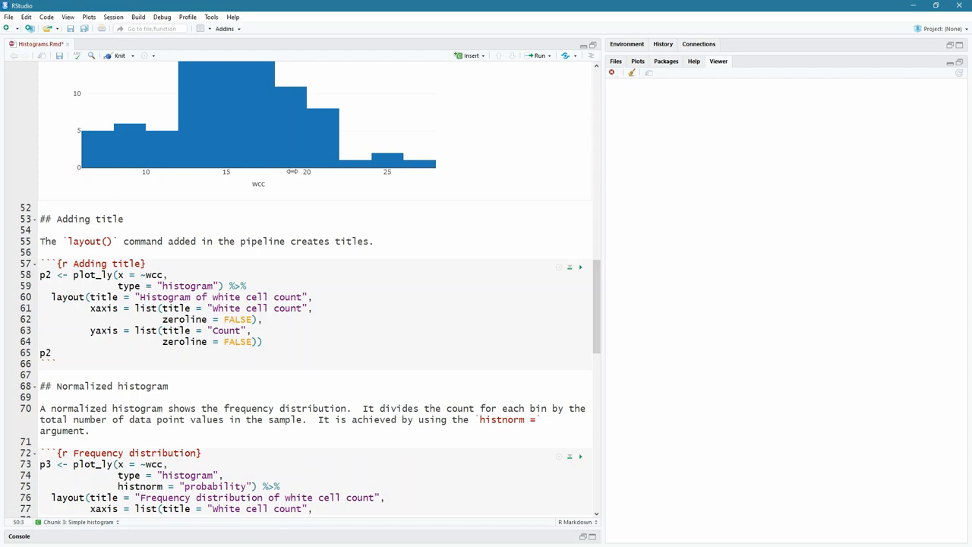
{"action": "mouse_move", "coordinate": [82, 156]}
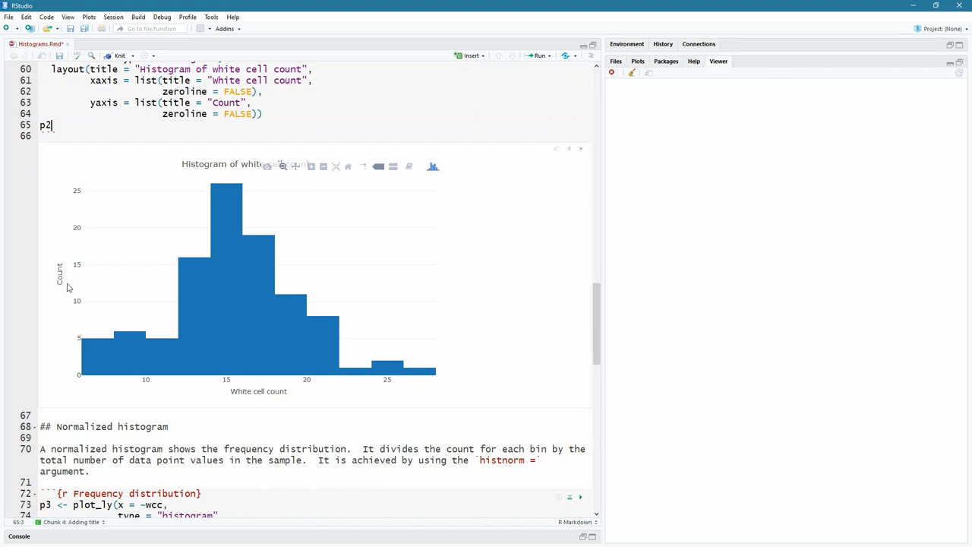
{"action": "mouse_move", "coordinate": [275, 400]}
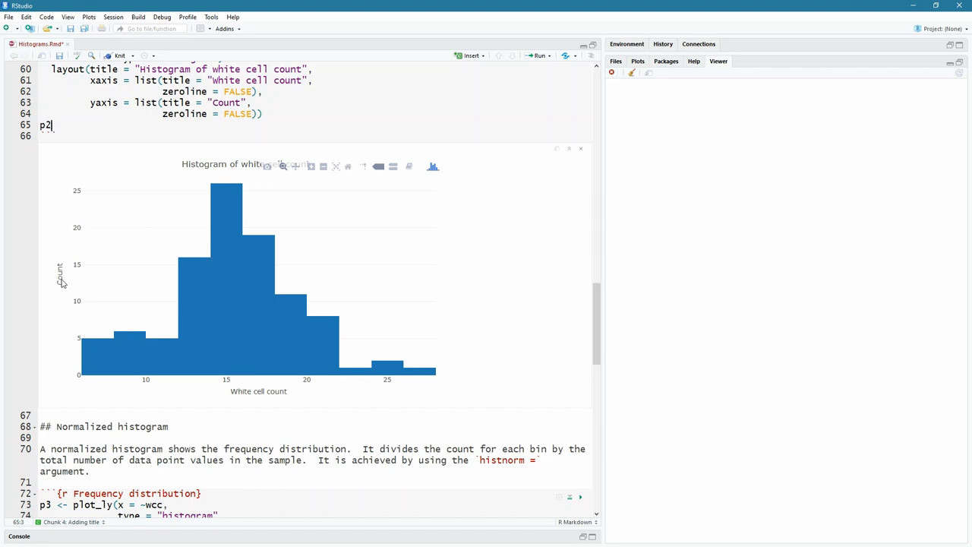
{"action": "mouse_move", "coordinate": [70, 311]}
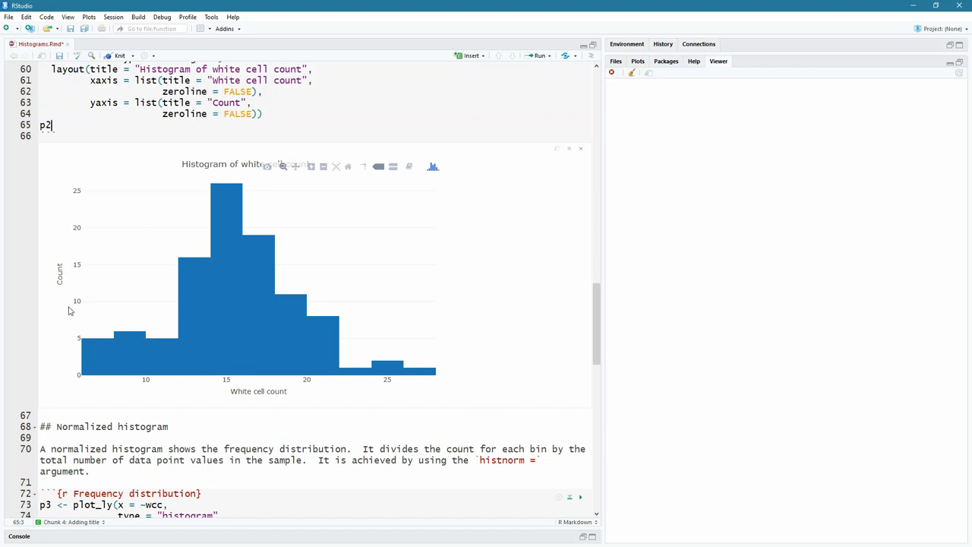
{"action": "mouse_move", "coordinate": [162, 352]}
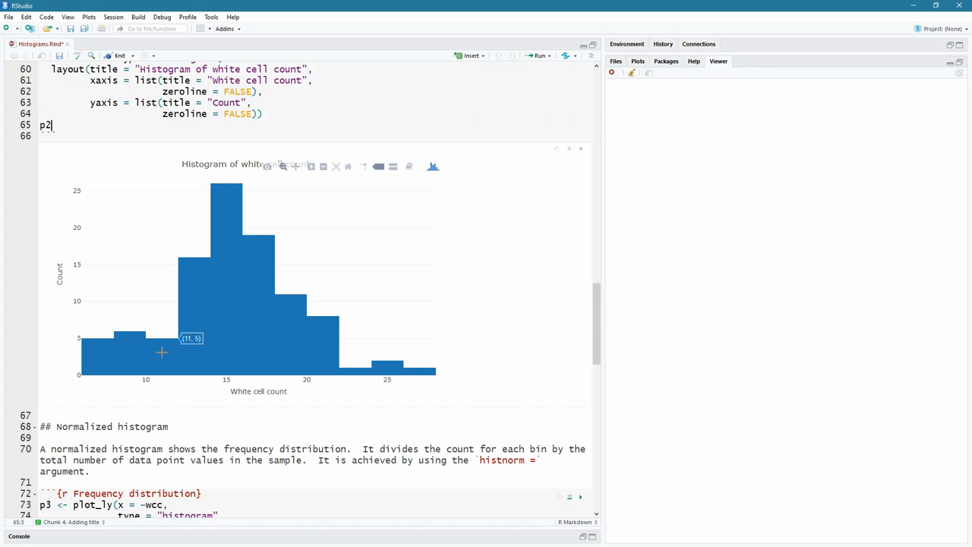
{"action": "mouse_move", "coordinate": [116, 348]}
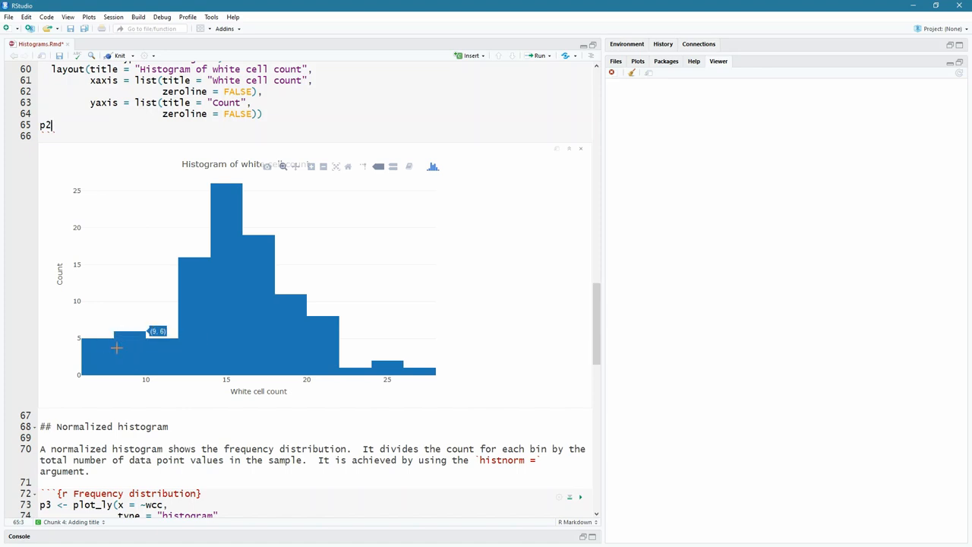
{"action": "mouse_move", "coordinate": [193, 347]}
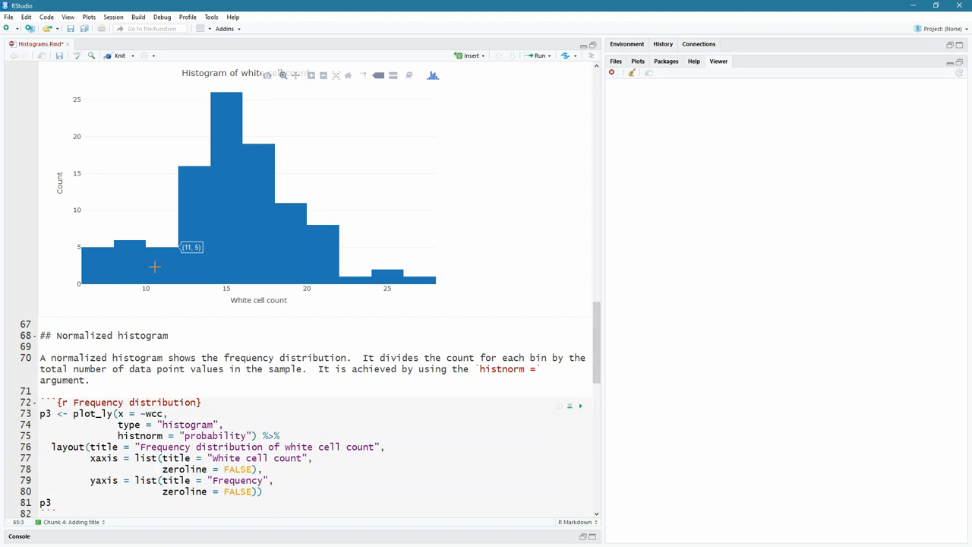
Run the Frequency distribution chunk to show the normalized histogram with proportions up to 0.26.
{"action": "scroll", "scroll_direction": "down", "scroll_amount": 3}
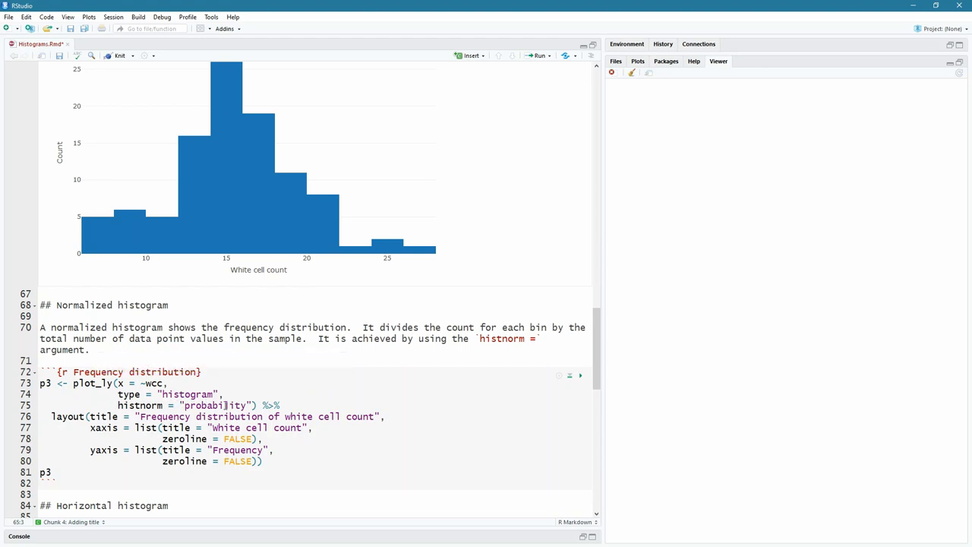
{"action": "left_click", "coordinate": [581, 375]}
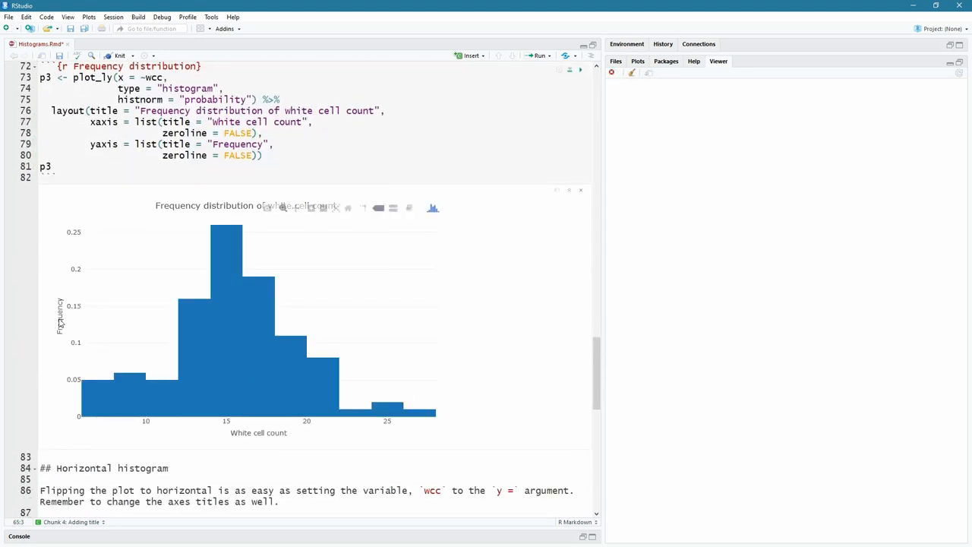
{"action": "mouse_move", "coordinate": [196, 358]}
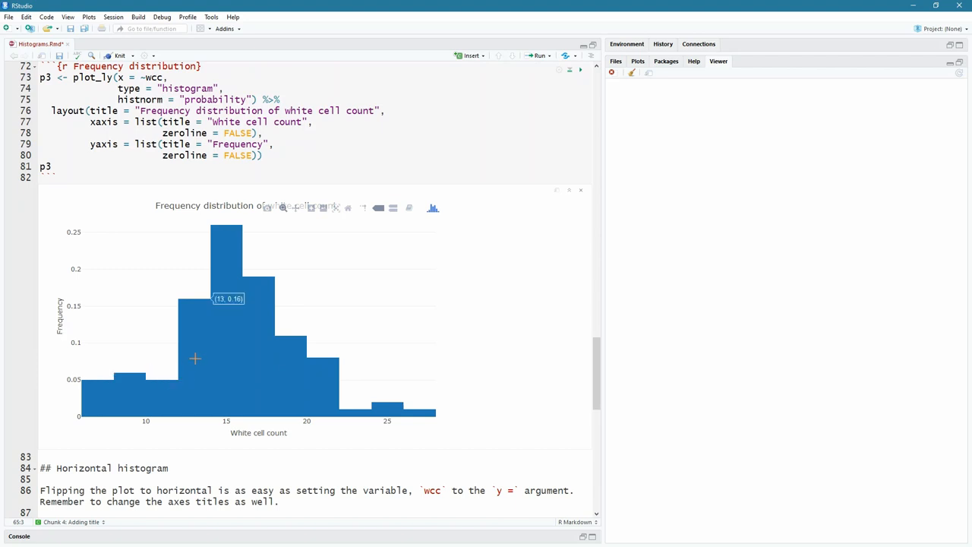
{"action": "mouse_move", "coordinate": [224, 344]}
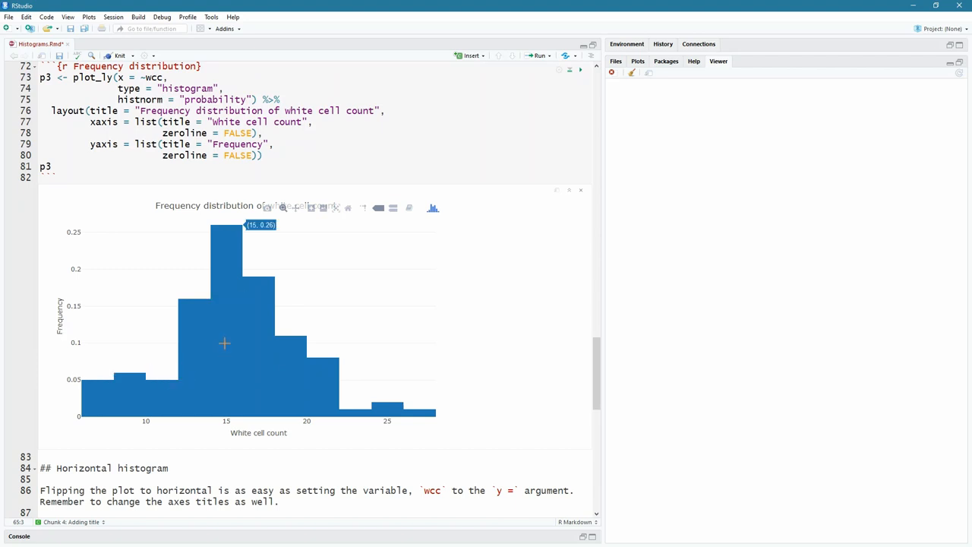
{"action": "mouse_move", "coordinate": [205, 373]}
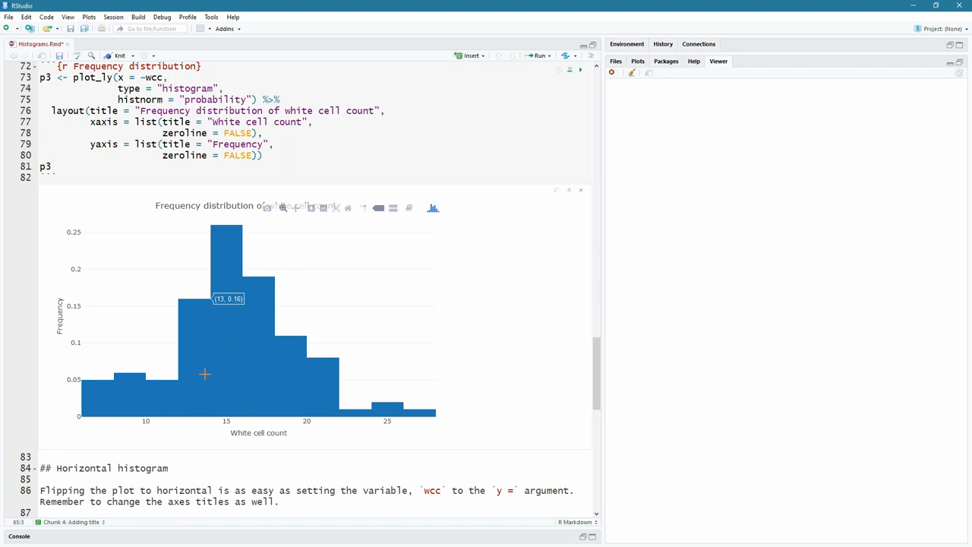
{"action": "scroll", "scroll_direction": "down", "scroll_amount": 3}
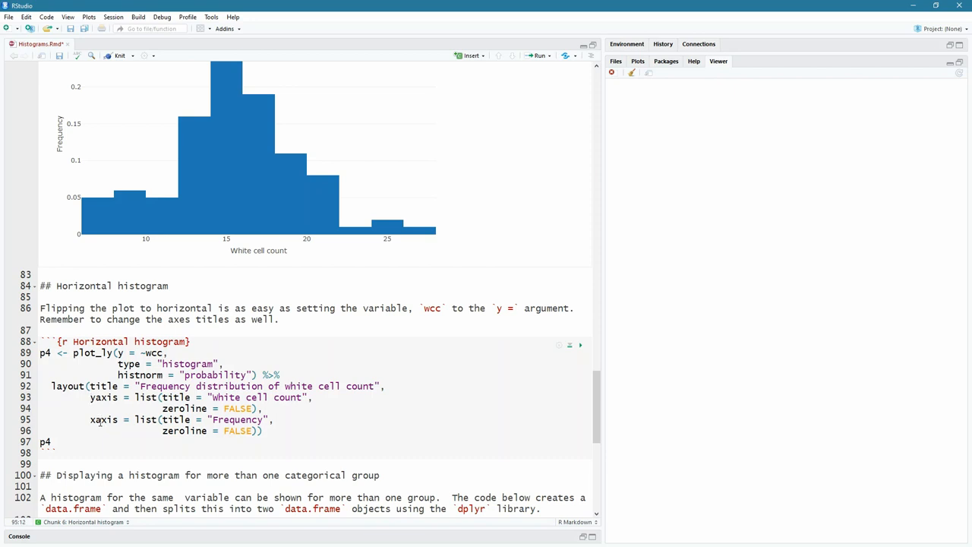
{"action": "mouse_move", "coordinate": [345, 271]}
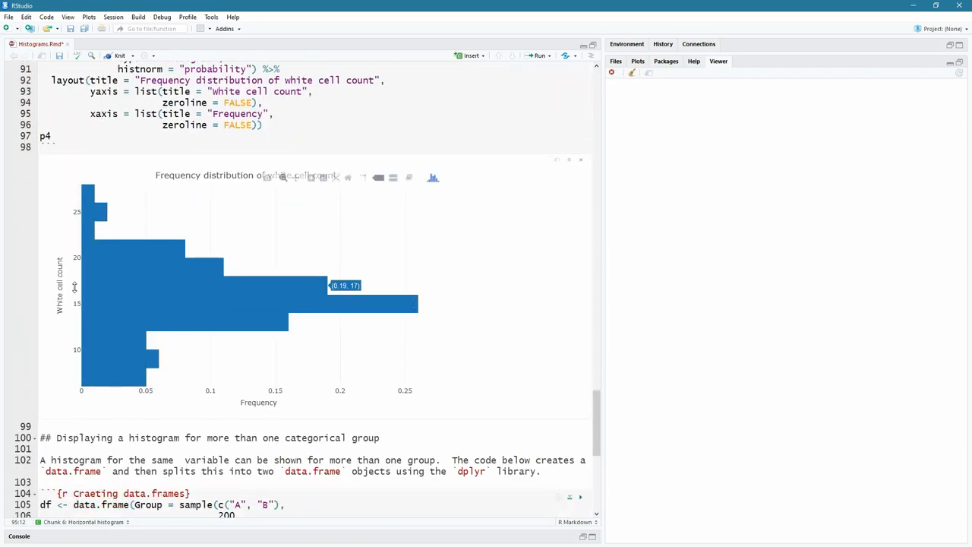
{"action": "mouse_move", "coordinate": [127, 322]}
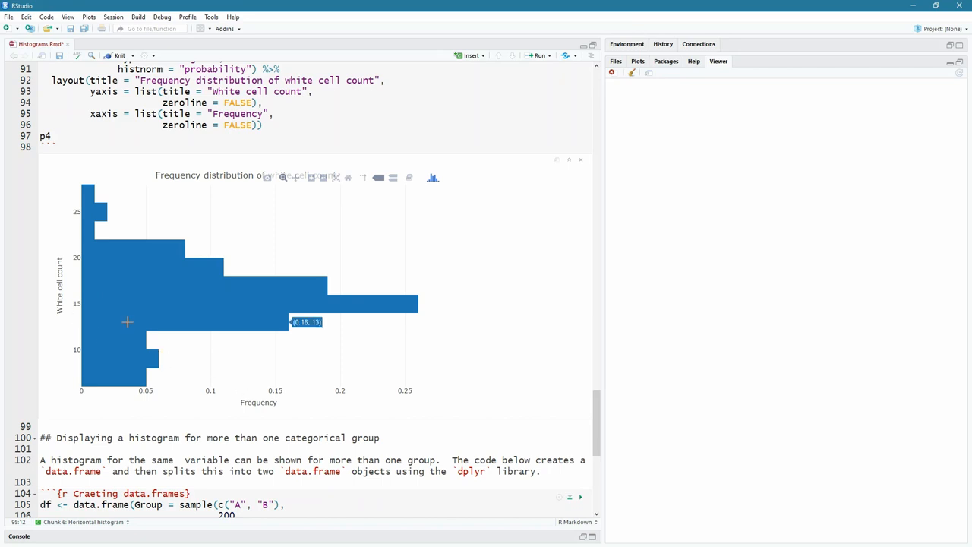
{"action": "mouse_move", "coordinate": [205, 295]}
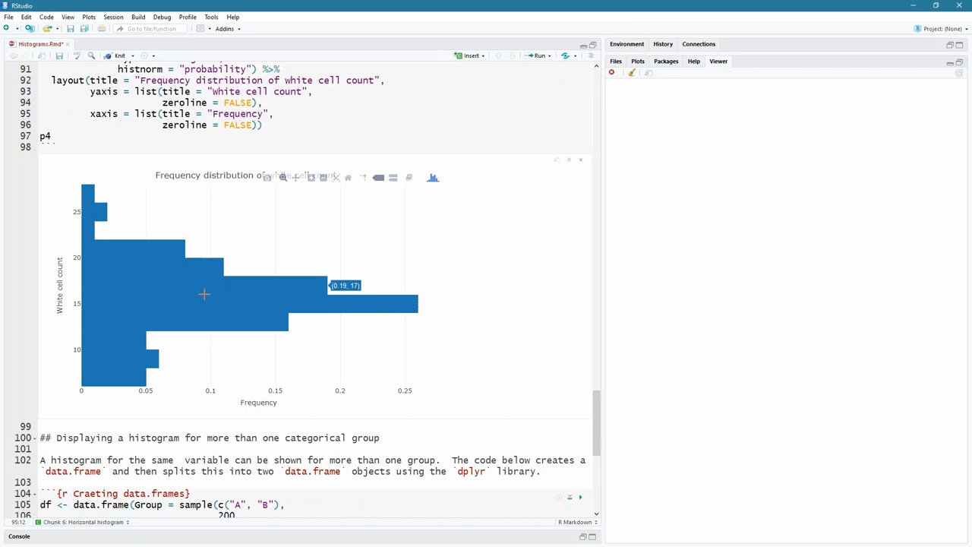
Run the Horizontal histogram chunk, showing white cell count on the vertical axis inline.
{"action": "scroll", "scroll_direction": "down", "scroll_amount": 3}
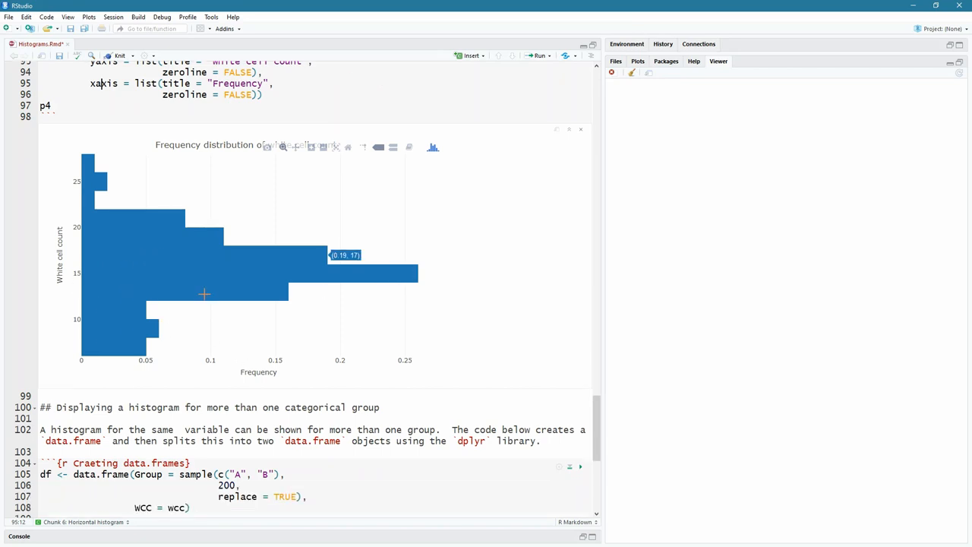
Correct the chunk label 'Craeting data.frames' to 'Creating data.frames' above the groupA filter line.
{"action": "scroll", "scroll_direction": "down", "scroll_amount": 3}
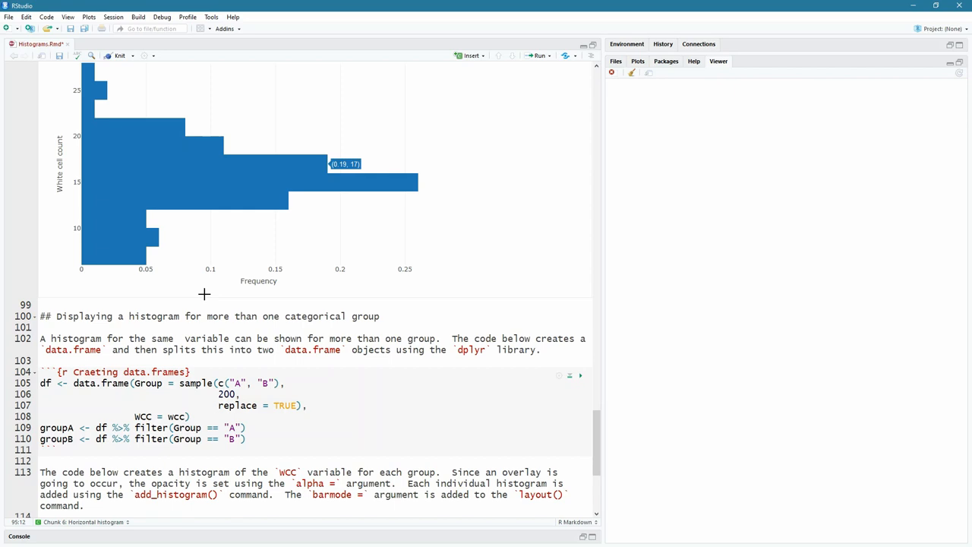
{"action": "scroll", "scroll_direction": "down", "scroll_amount": 3}
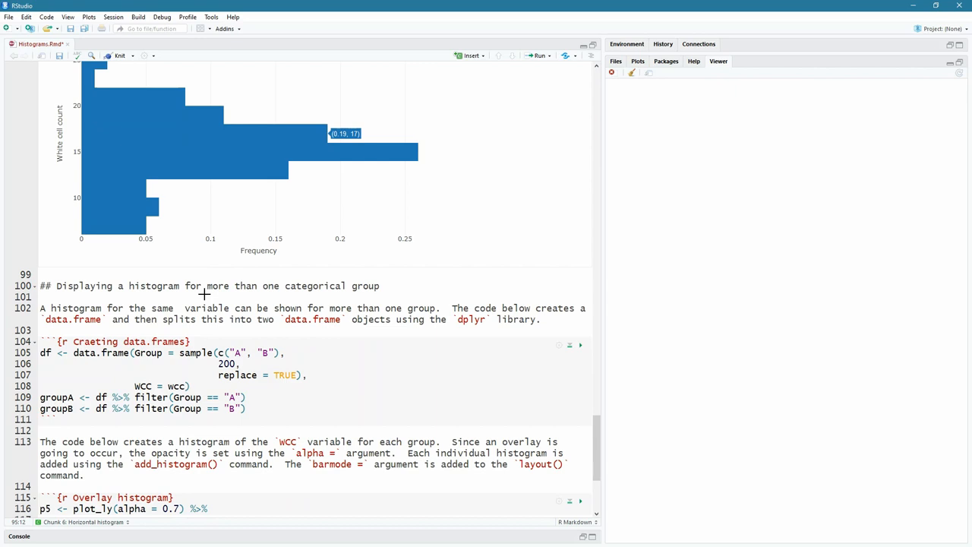
{"action": "scroll", "scroll_direction": "down", "scroll_amount": 3}
{"action": "type", "text": "e"}
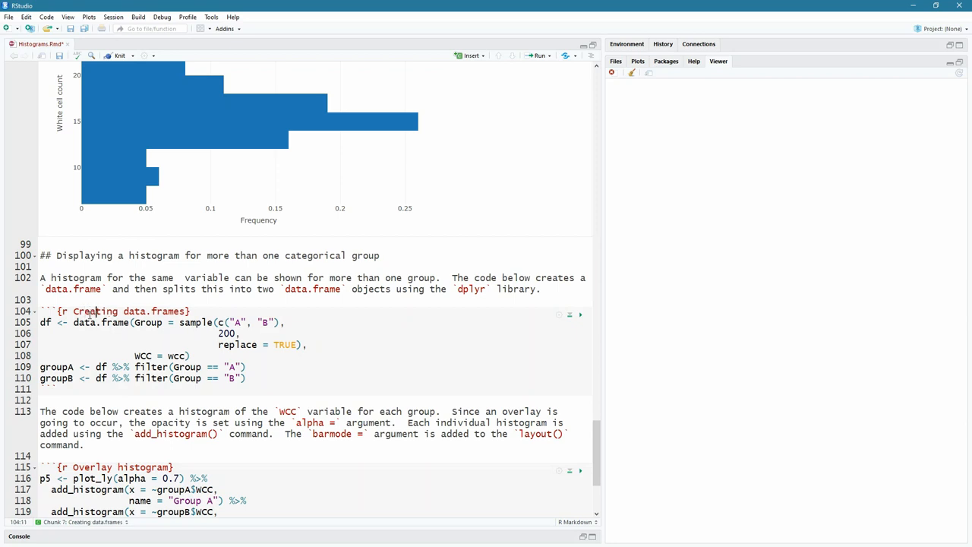
{"action": "scroll", "scroll_direction": "down", "scroll_amount": 3}
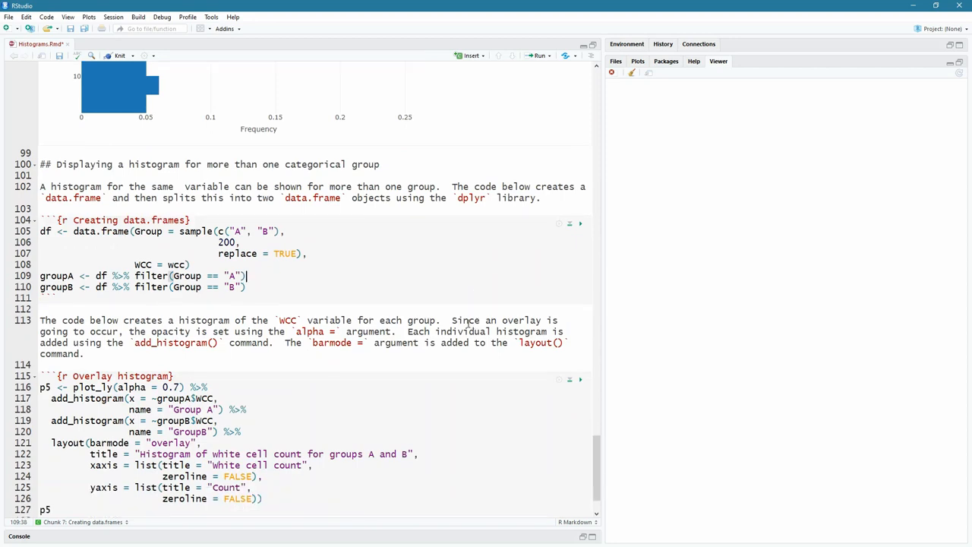
{"action": "left_click", "coordinate": [247, 287]}
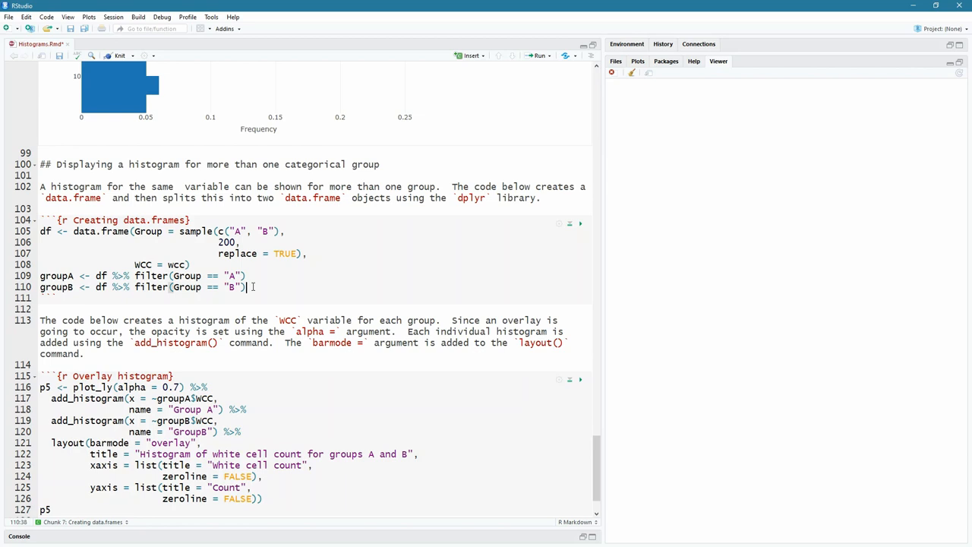
{"action": "scroll", "scroll_direction": "down", "scroll_amount": 3}
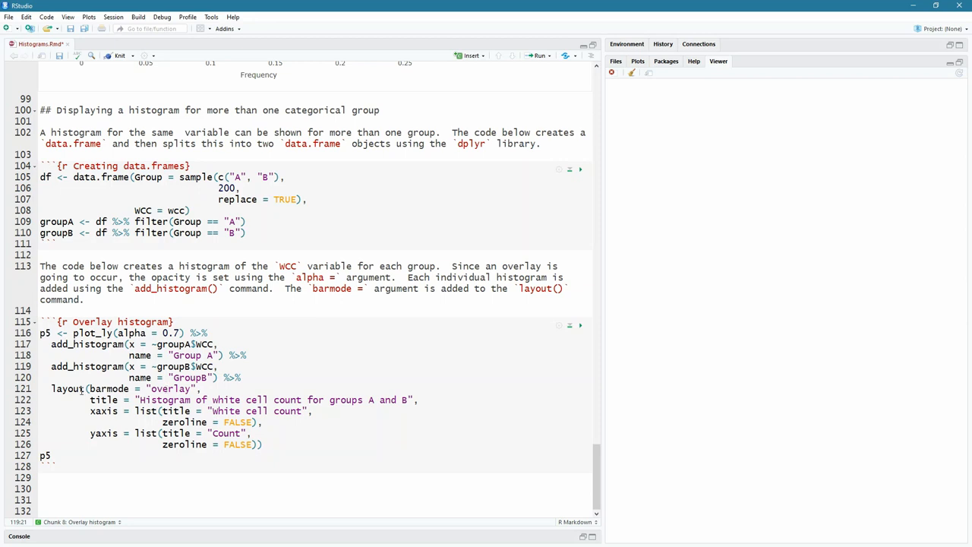
Add and run the Overlay histogram chunk with plot_ly, two add_histogram calls and barmode "overlay".
{"action": "left_click", "coordinate": [101, 388]}
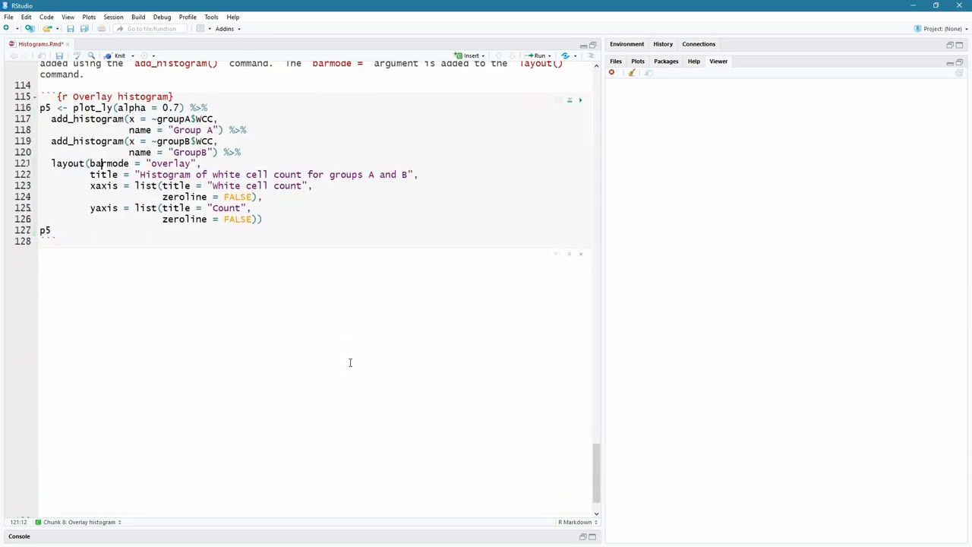
Toggle the Group A and GroupB legend traces to view each alone, then show both overlaid again.
{"action": "left_click", "coordinate": [581, 100]}
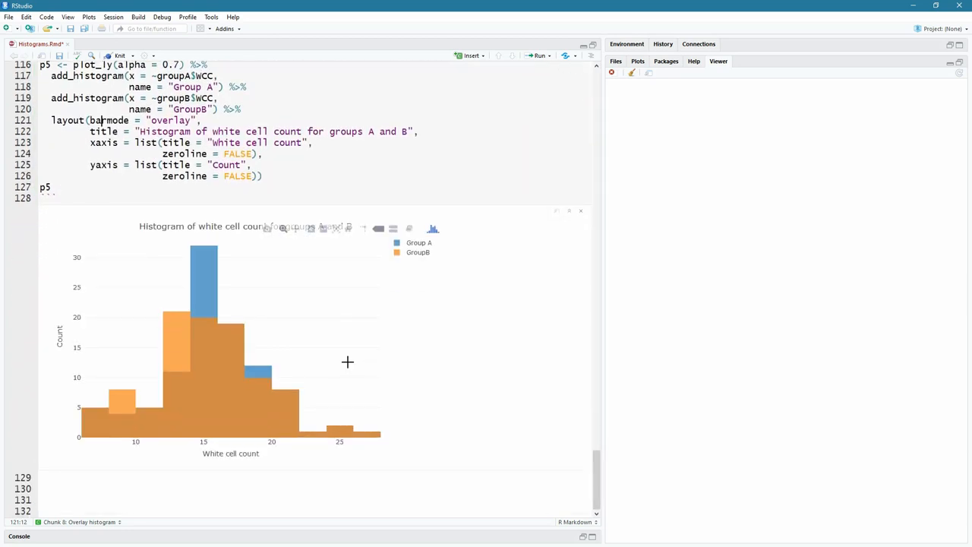
{"action": "mouse_move", "coordinate": [233, 387]}
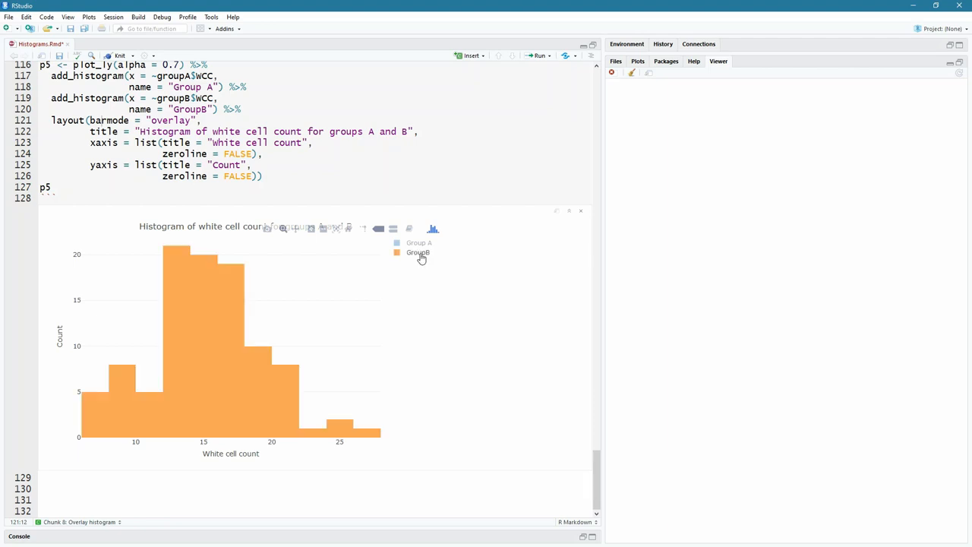
{"action": "left_click", "coordinate": [418, 242]}
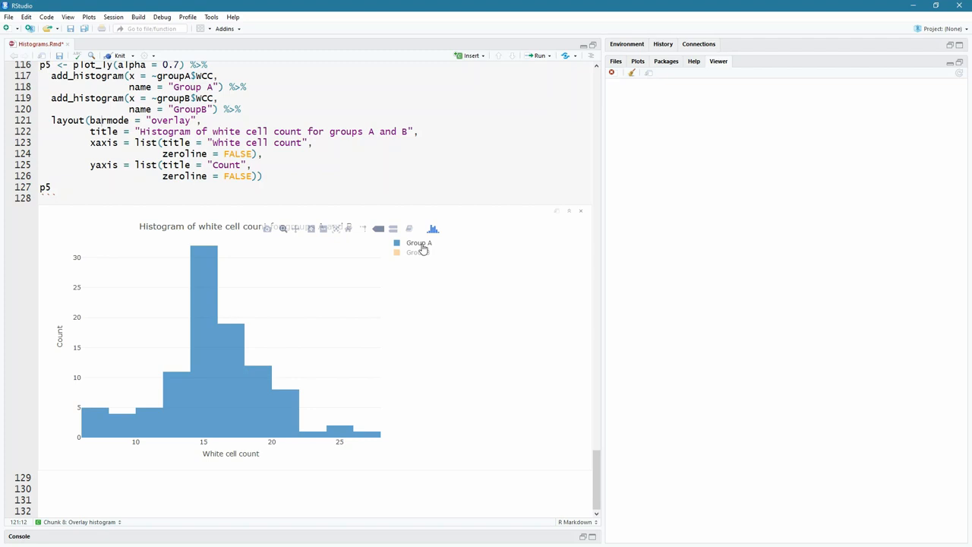
{"action": "left_click", "coordinate": [417, 252]}
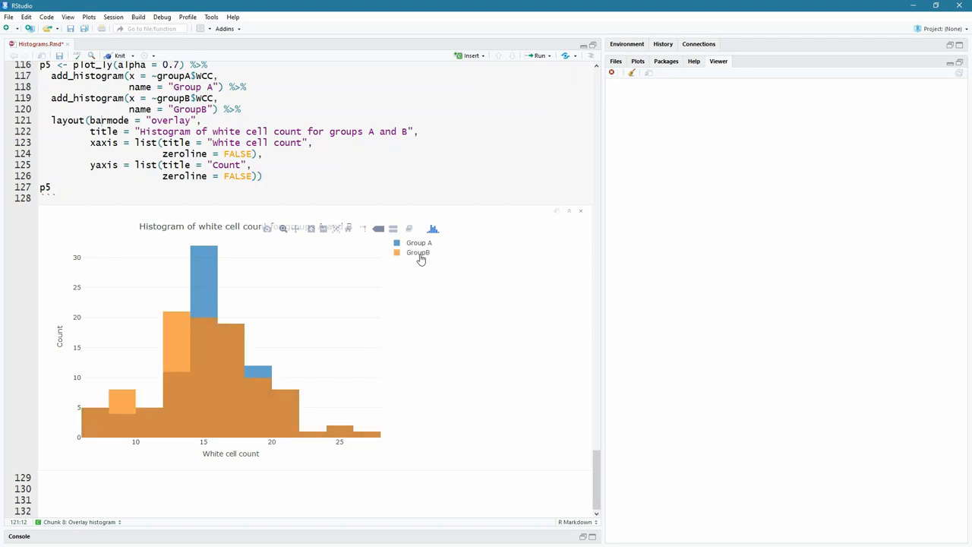
{"action": "mouse_move", "coordinate": [437, 291]}
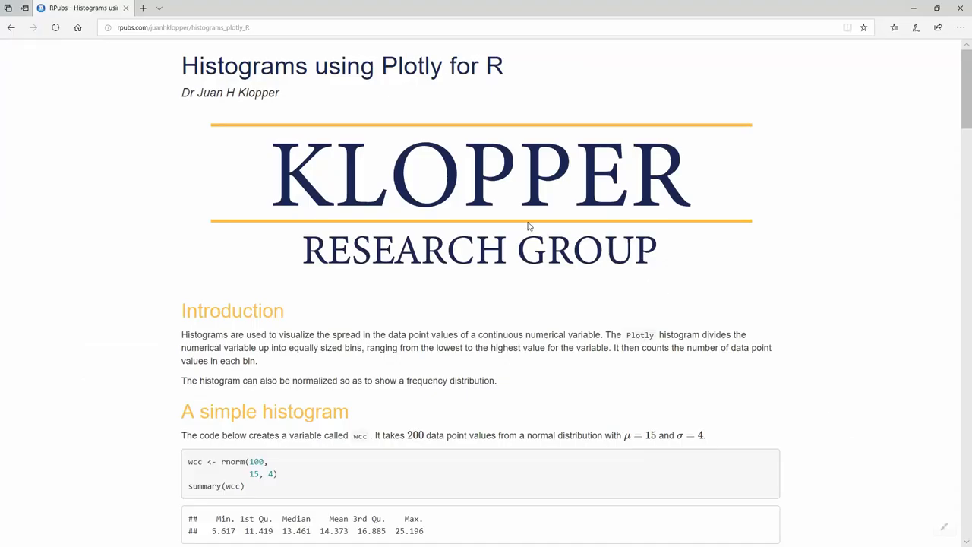
{"action": "scroll", "scroll_direction": "down", "scroll_amount": 3}
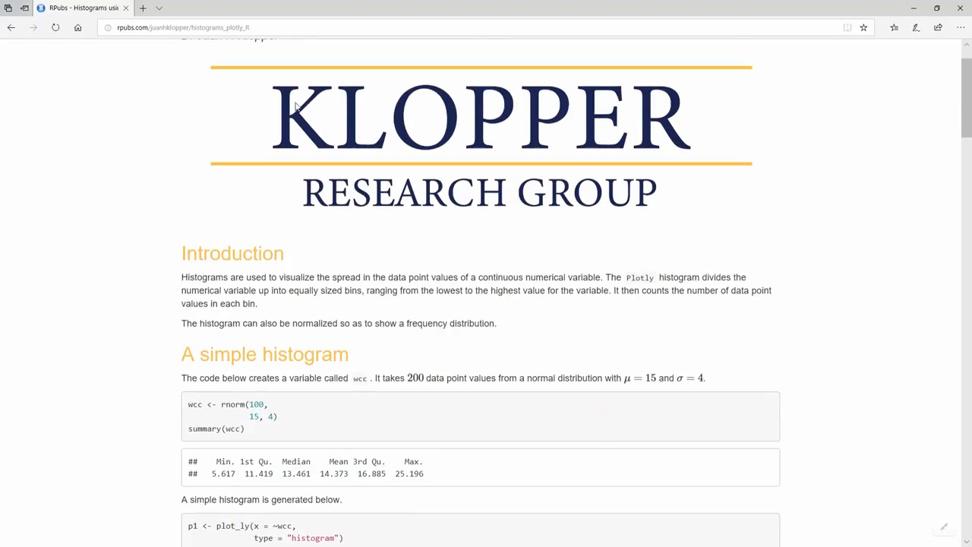
{"action": "scroll", "scroll_direction": "down", "scroll_amount": 3}
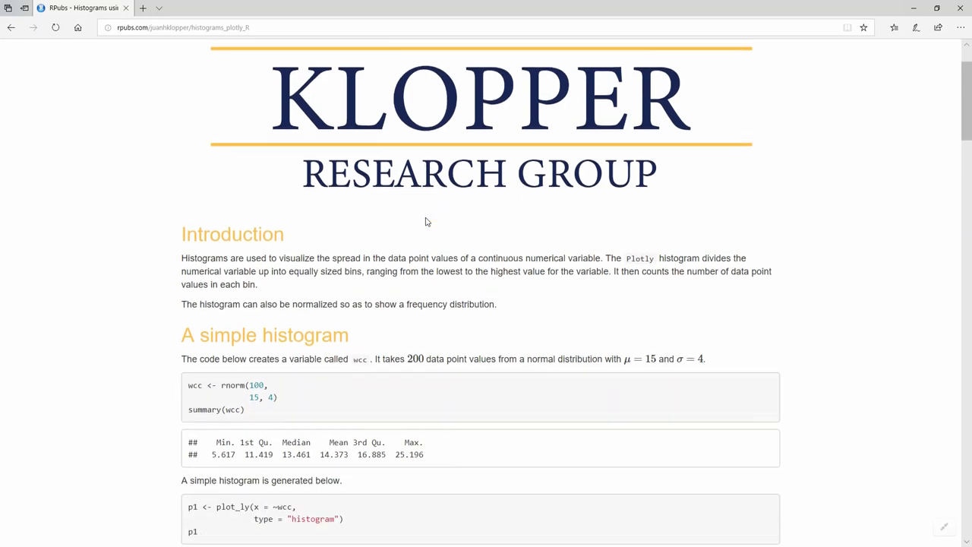
{"action": "mouse_move", "coordinate": [402, 232]}
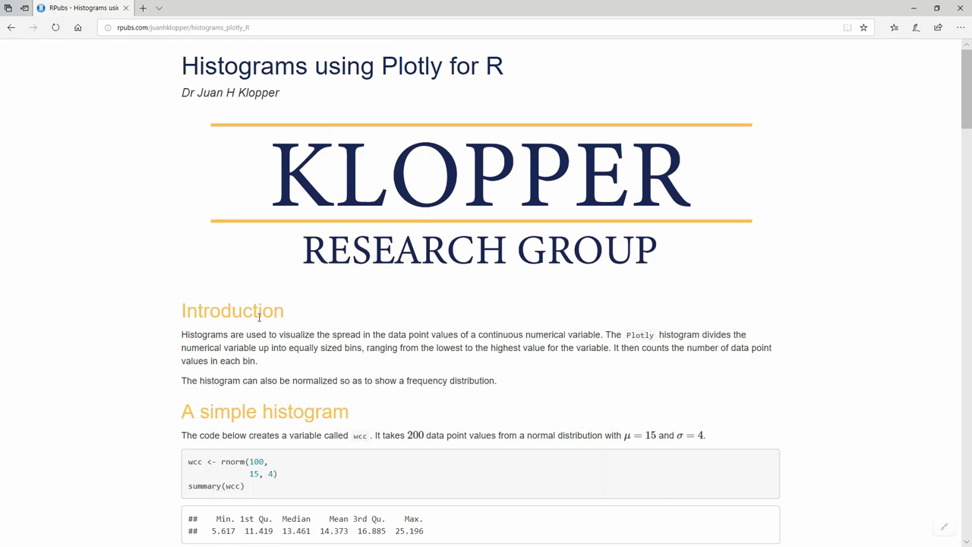
{"action": "scroll", "scroll_direction": "down", "scroll_amount": 3}
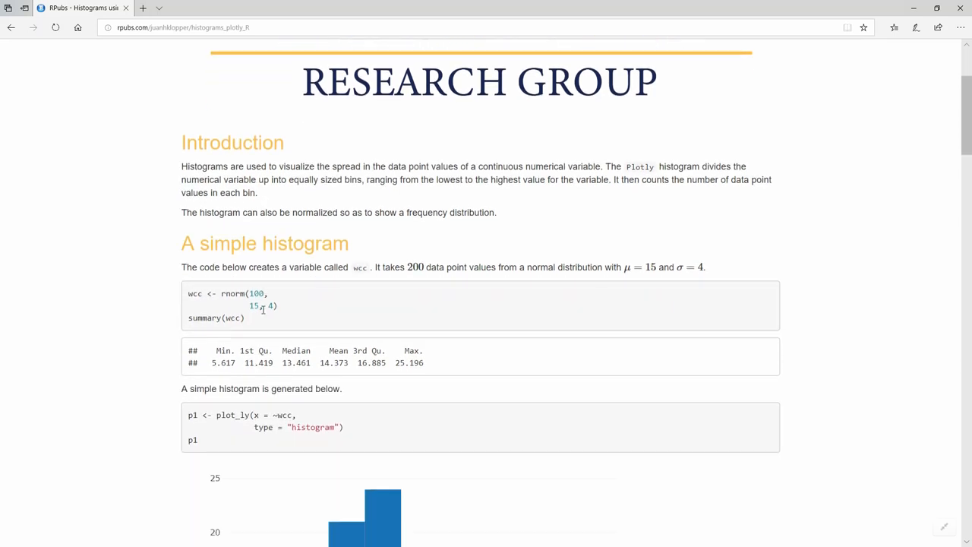
{"action": "scroll", "scroll_direction": "down", "scroll_amount": 3}
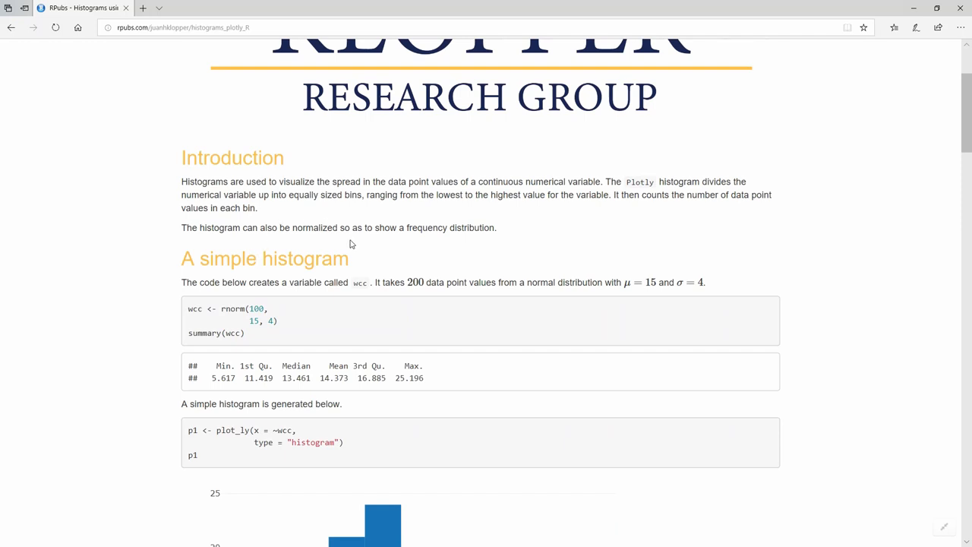
{"action": "scroll", "scroll_direction": "down", "scroll_amount": 3}
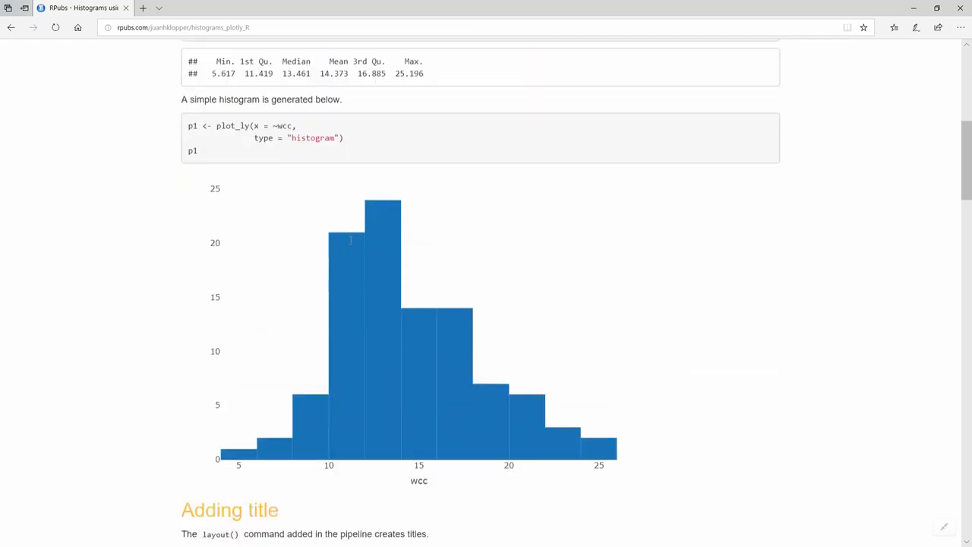
{"action": "scroll", "scroll_direction": "down", "scroll_amount": 3}
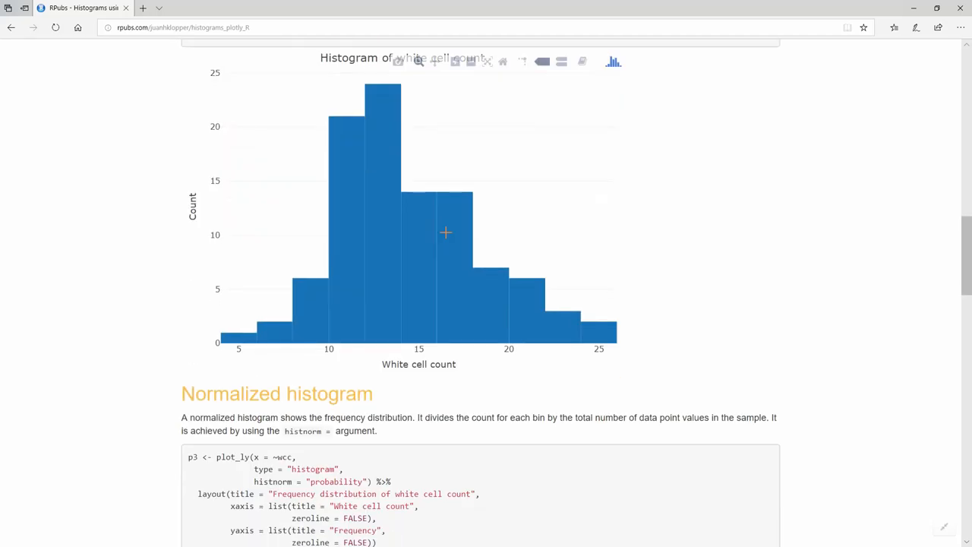
{"action": "scroll", "scroll_direction": "down", "scroll_amount": 3}
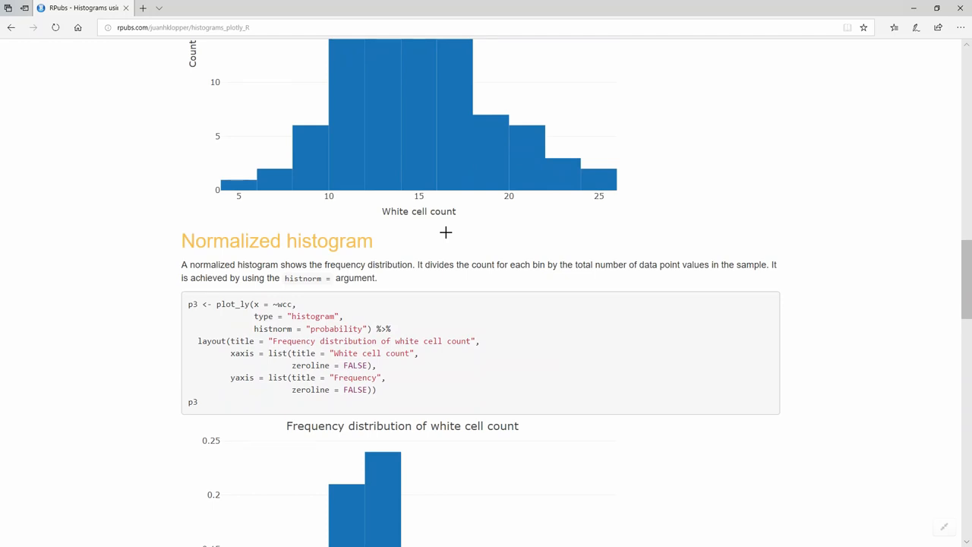
{"action": "scroll", "scroll_direction": "down", "scroll_amount": 3}
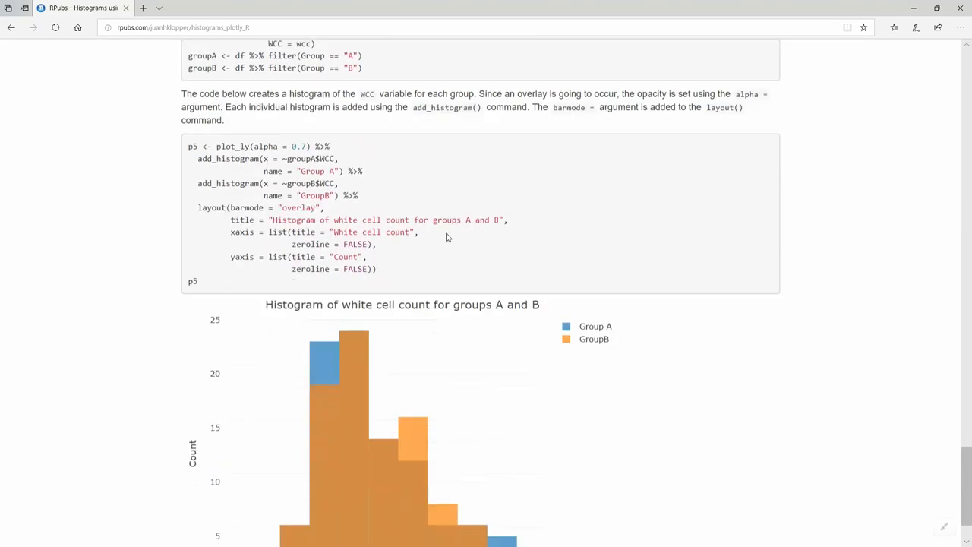
{"action": "scroll", "scroll_direction": "down", "scroll_amount": 3}
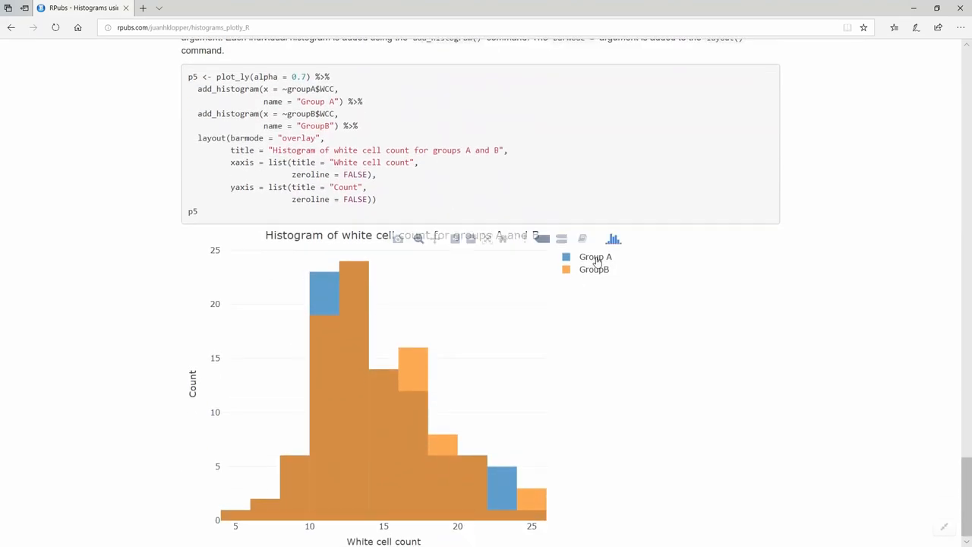
{"action": "left_click", "coordinate": [596, 257]}
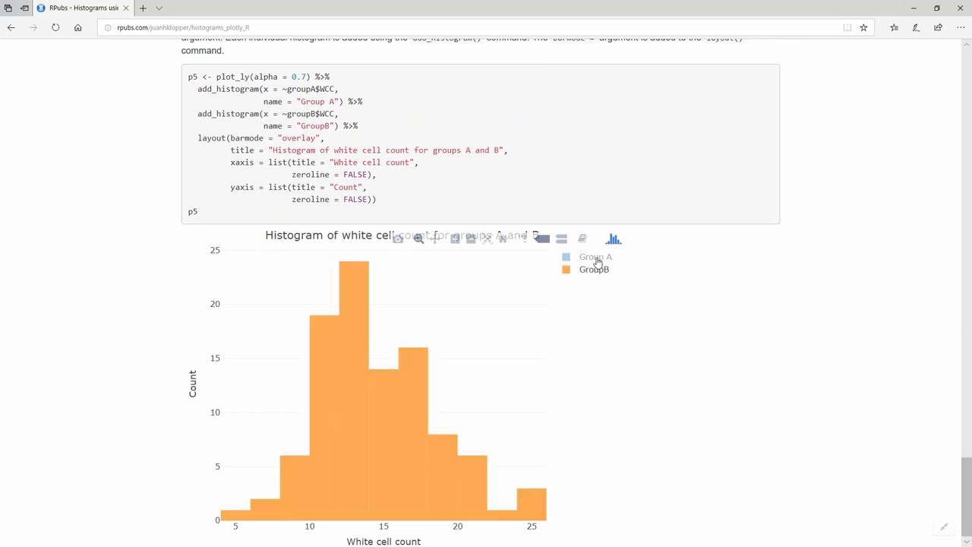
{"action": "left_click", "coordinate": [595, 257]}
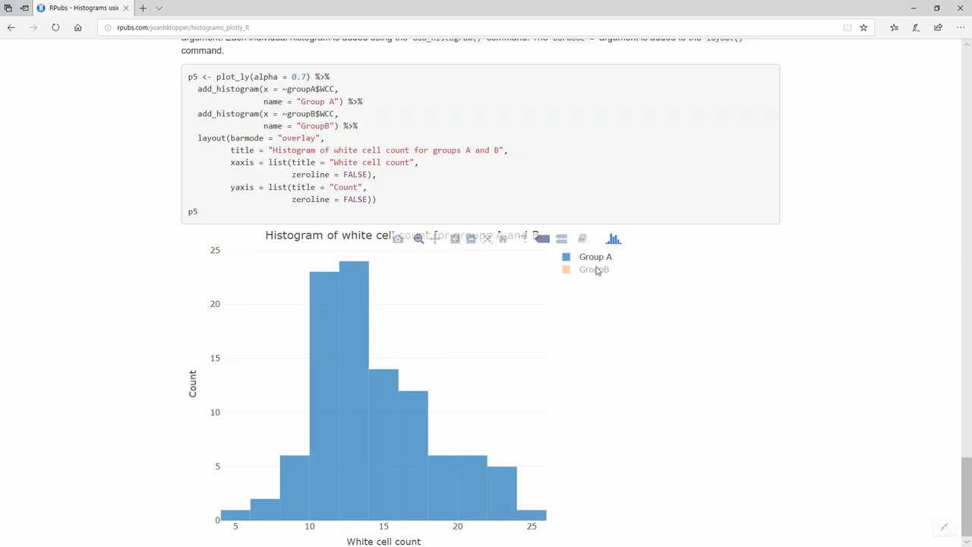
{"action": "left_click", "coordinate": [594, 270]}
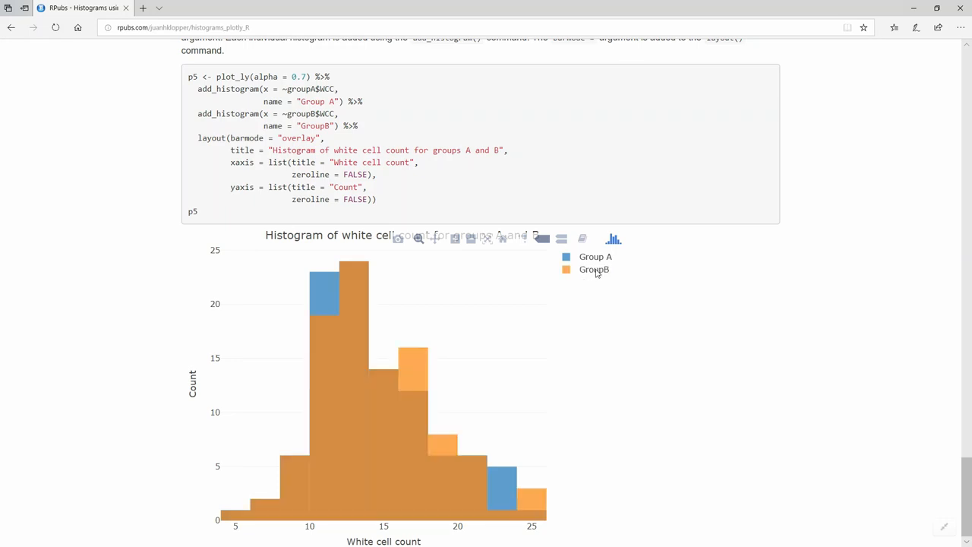
{"action": "mouse_move", "coordinate": [597, 275]}
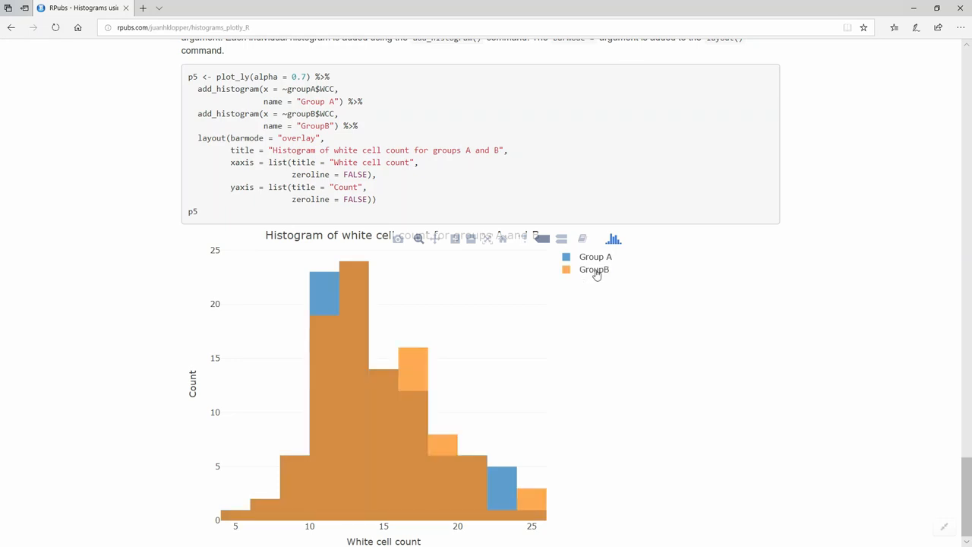